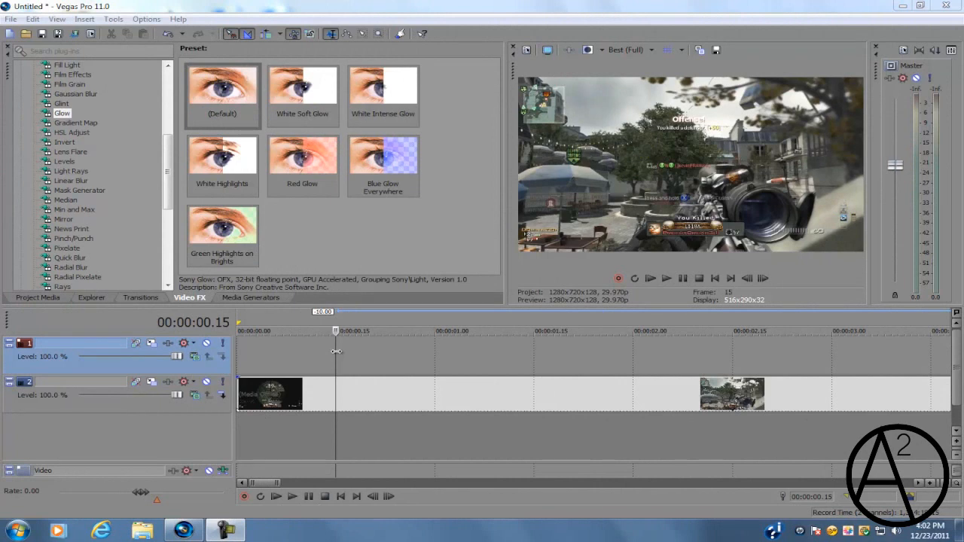
mouse_move(539, 130)
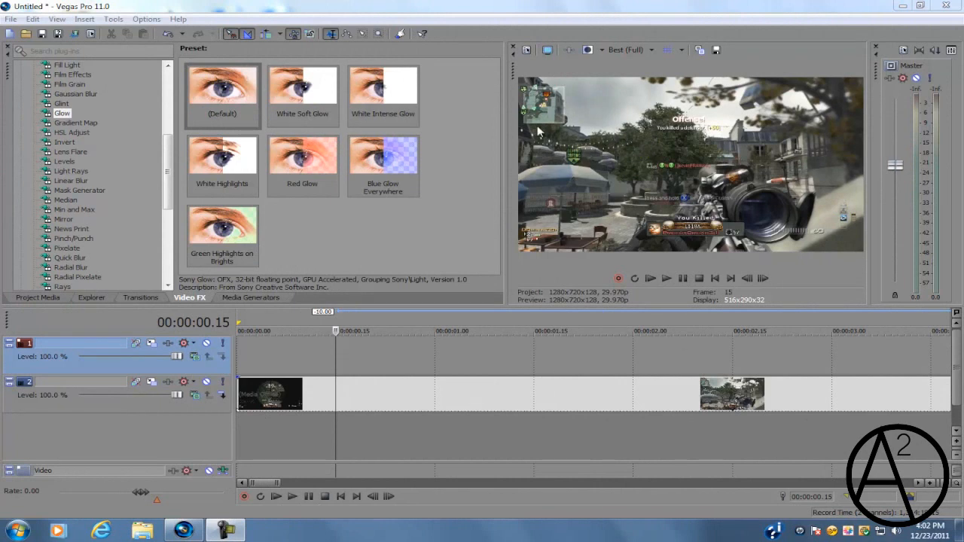
mouse_move(501, 234)
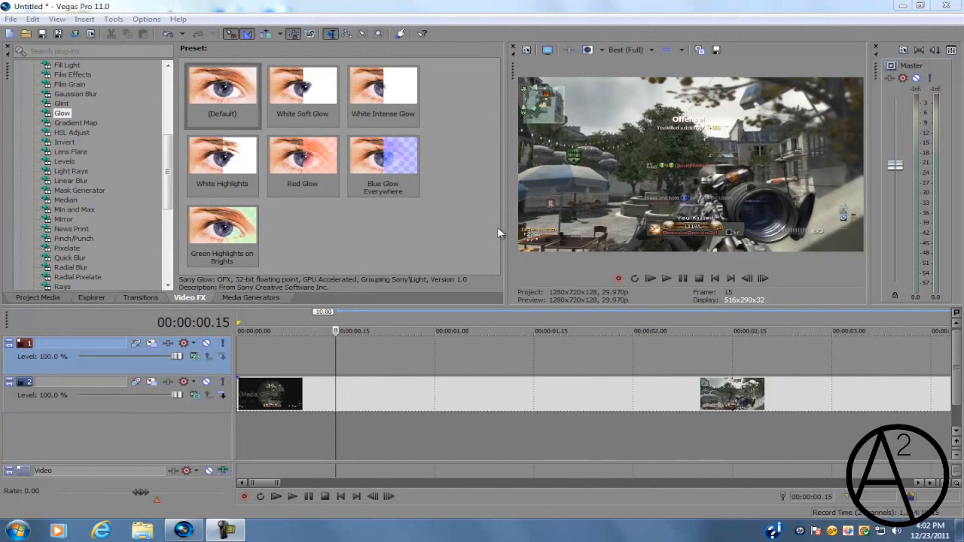
mouse_move(669, 203)
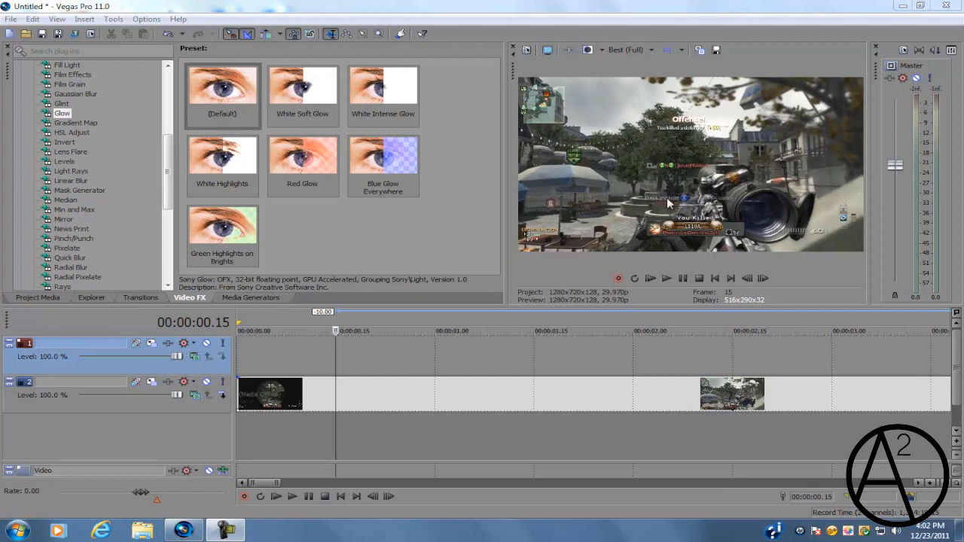
mouse_move(766, 187)
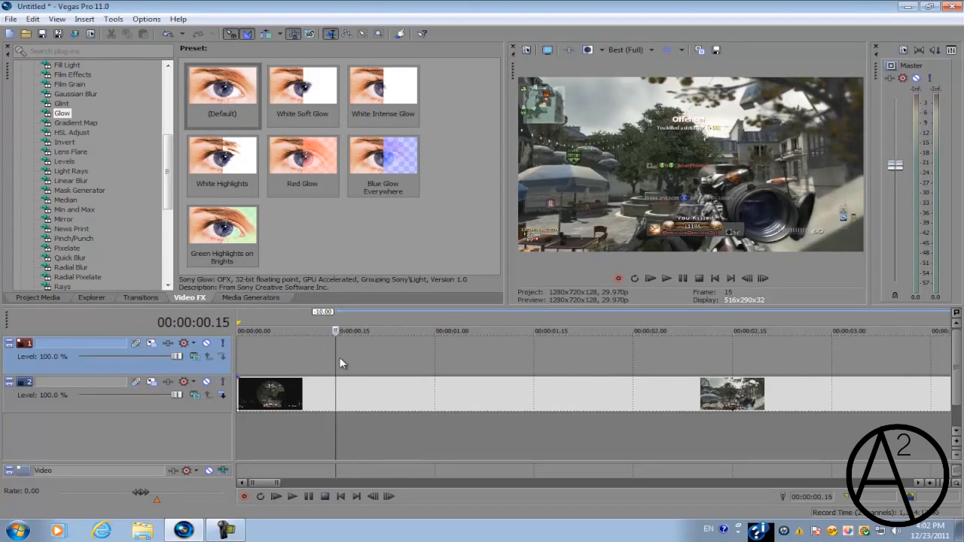
mouse_move(364, 362)
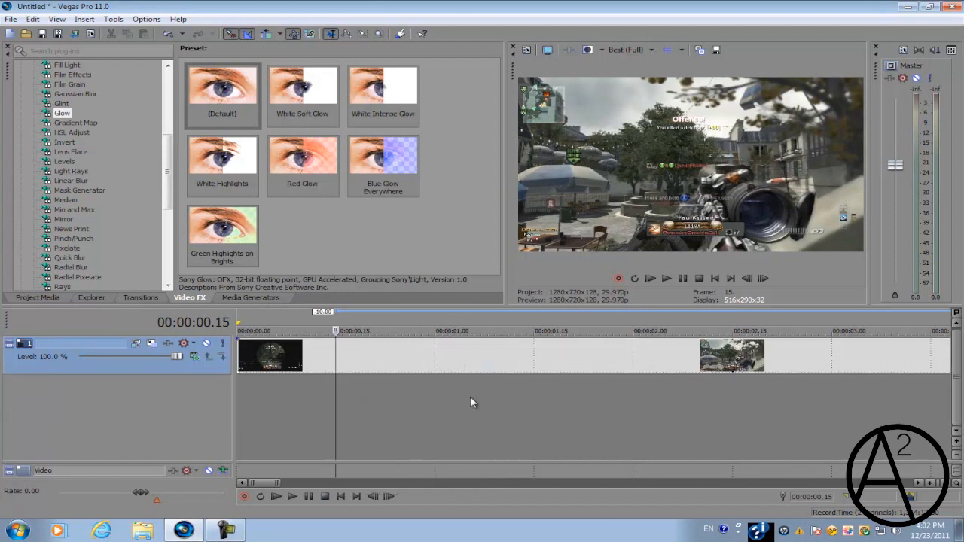
mouse_move(452, 407)
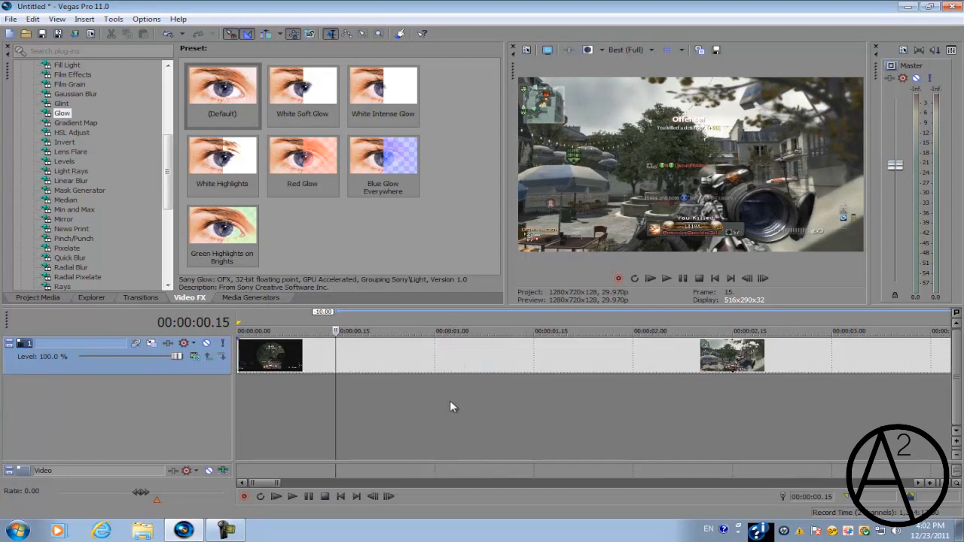
- Insert a new video track above the footage and show the Color Gradient generator presets
right_click(452, 407)
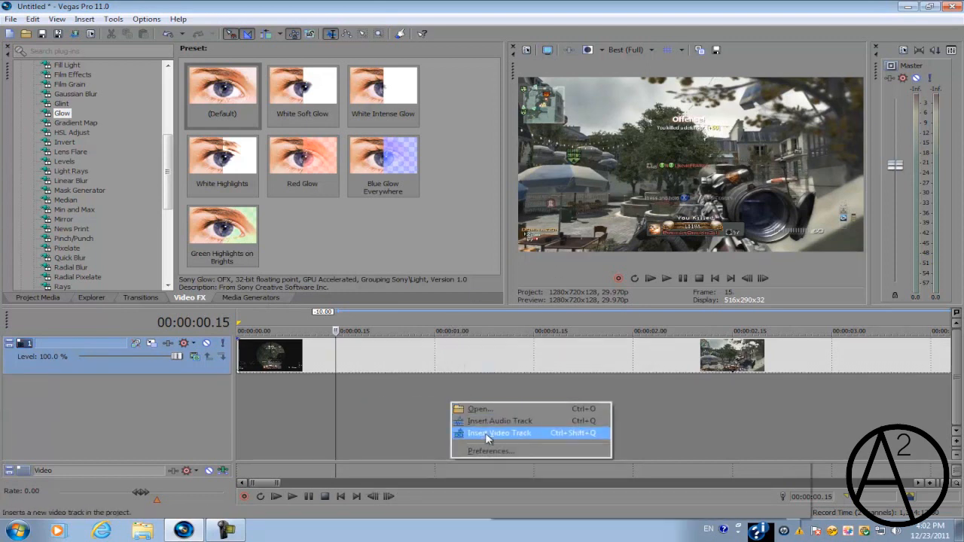
click(500, 432)
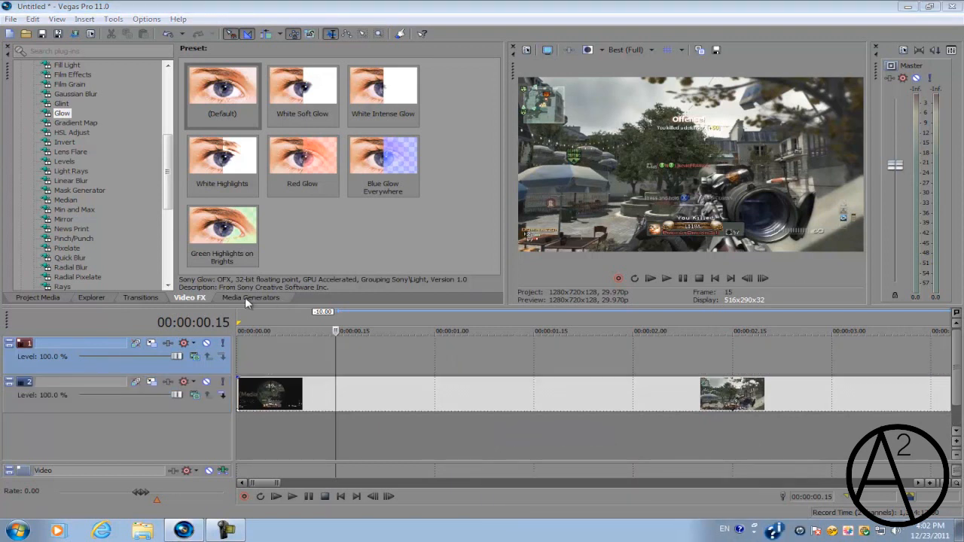
click(251, 296)
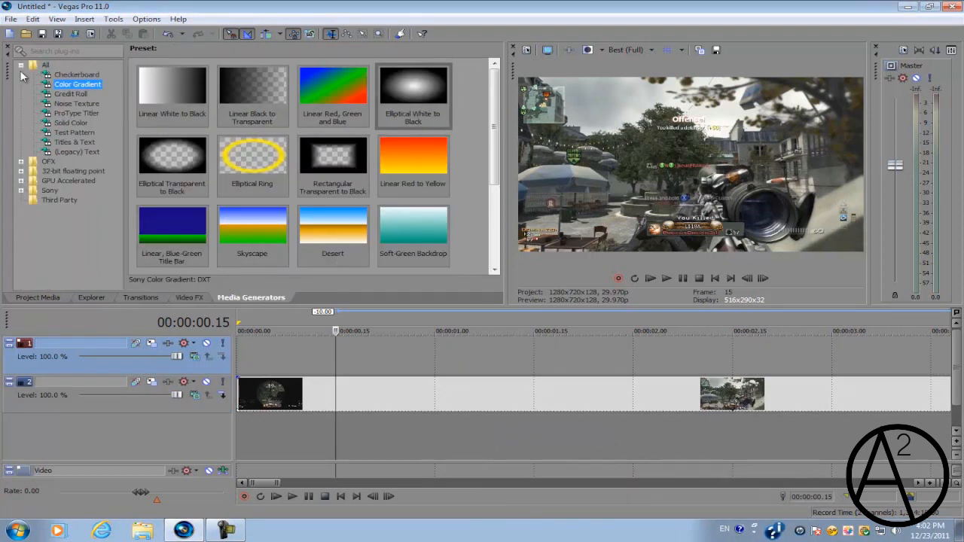
click(46, 65)
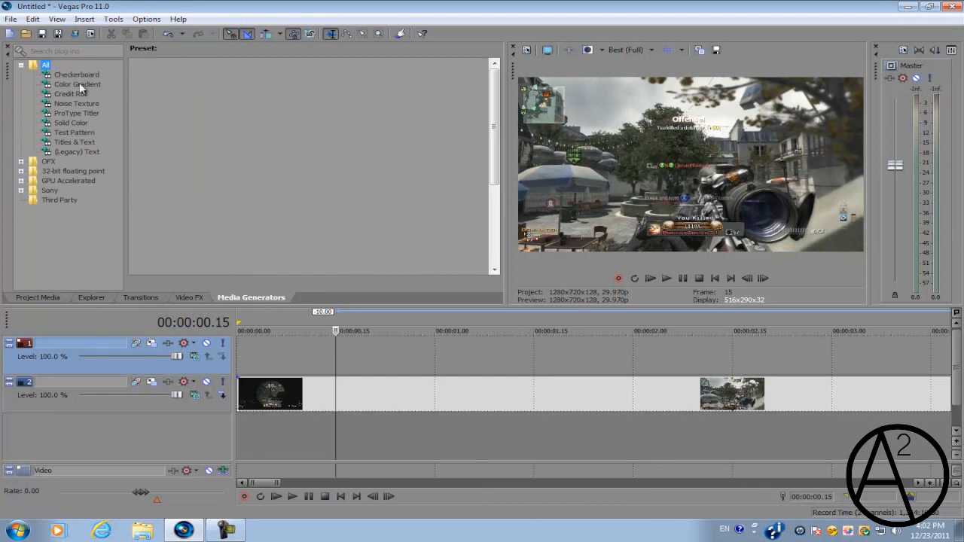
click(77, 83)
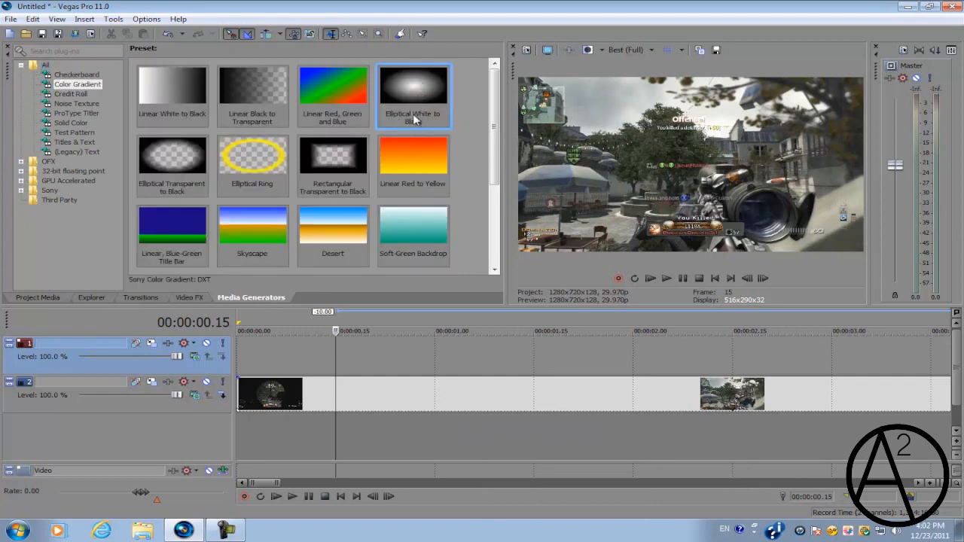
- Add the Elliptical White to Black gradient preset to the new track
double_click(413, 90)
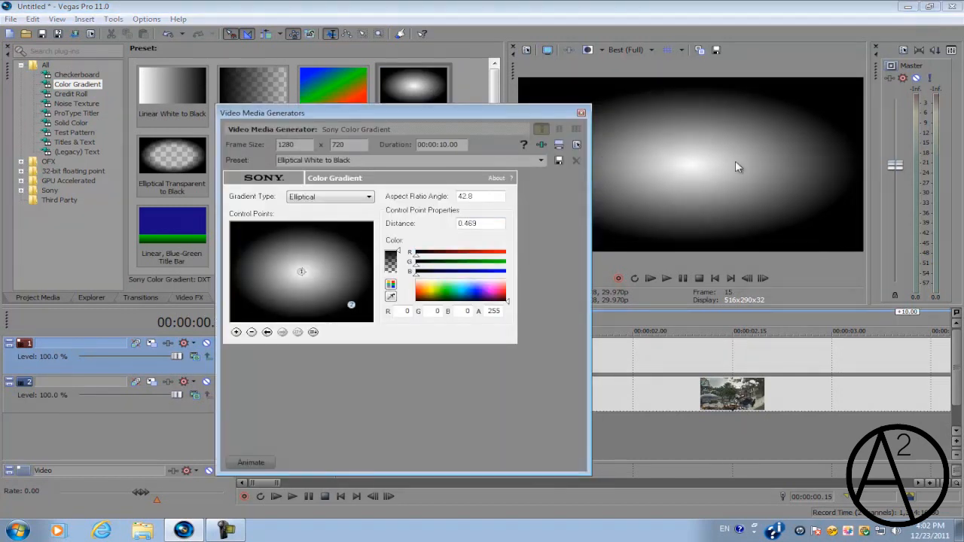
mouse_move(710, 163)
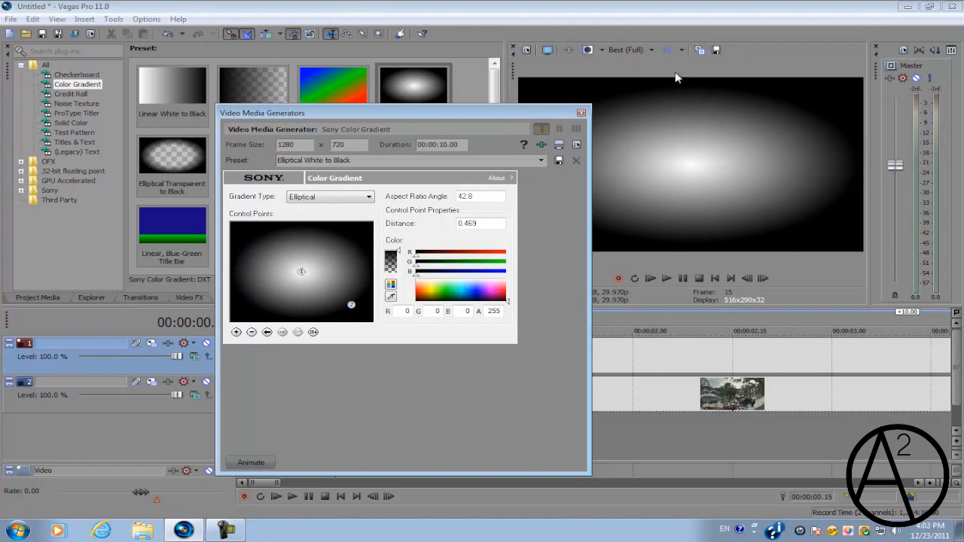
mouse_move(327, 158)
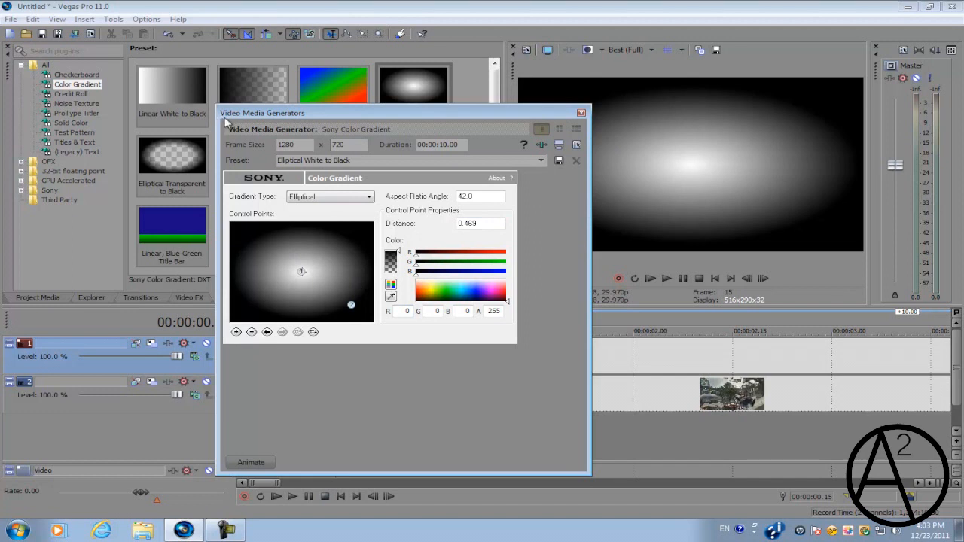
mouse_move(329, 275)
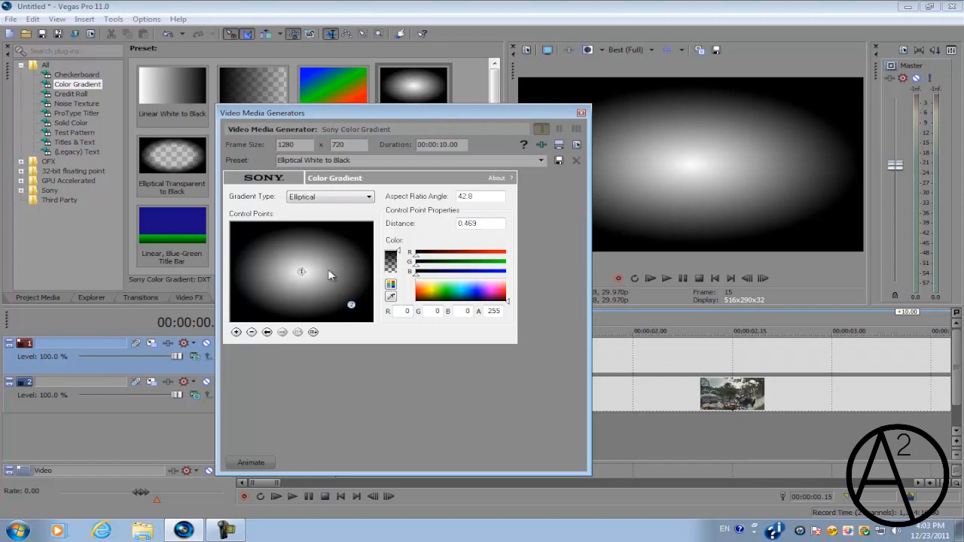
mouse_move(328, 254)
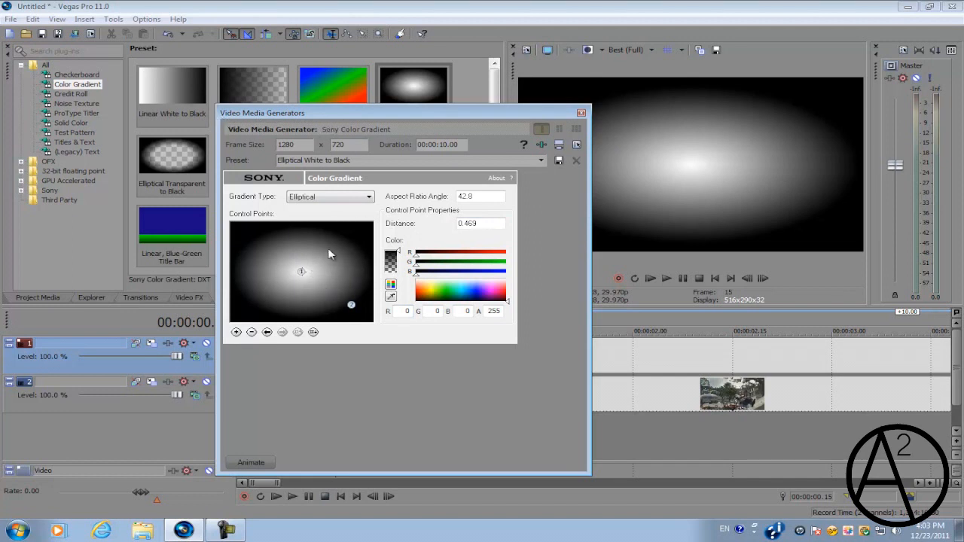
mouse_move(294, 271)
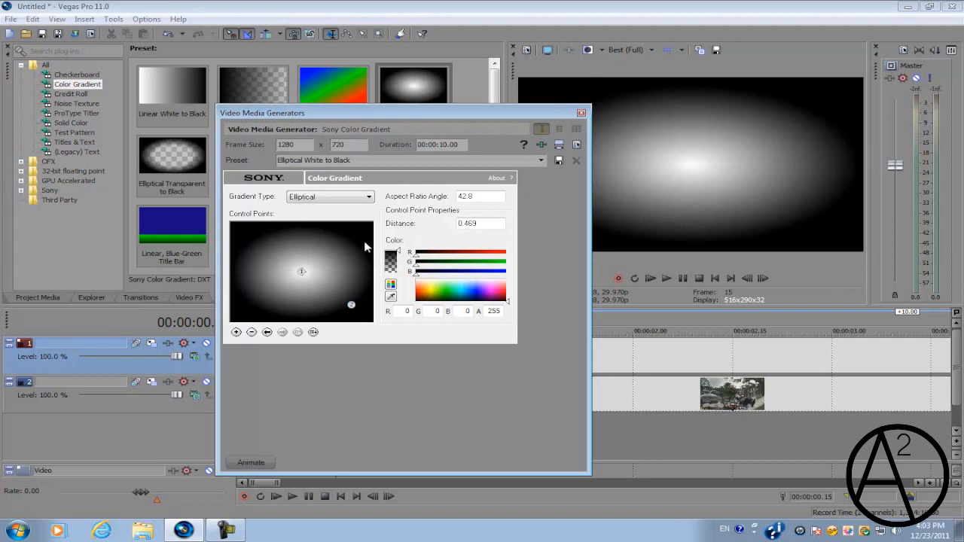
mouse_move(272, 232)
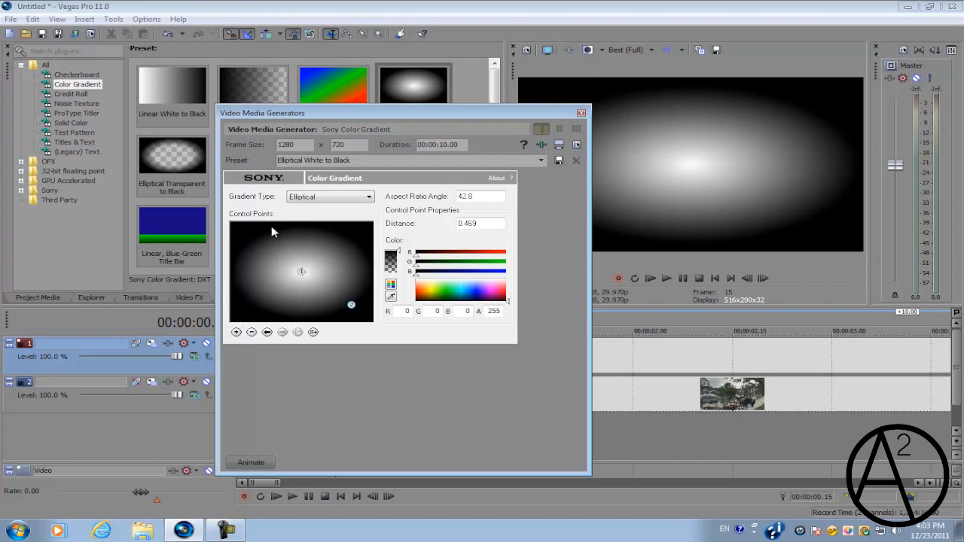
mouse_move(354, 304)
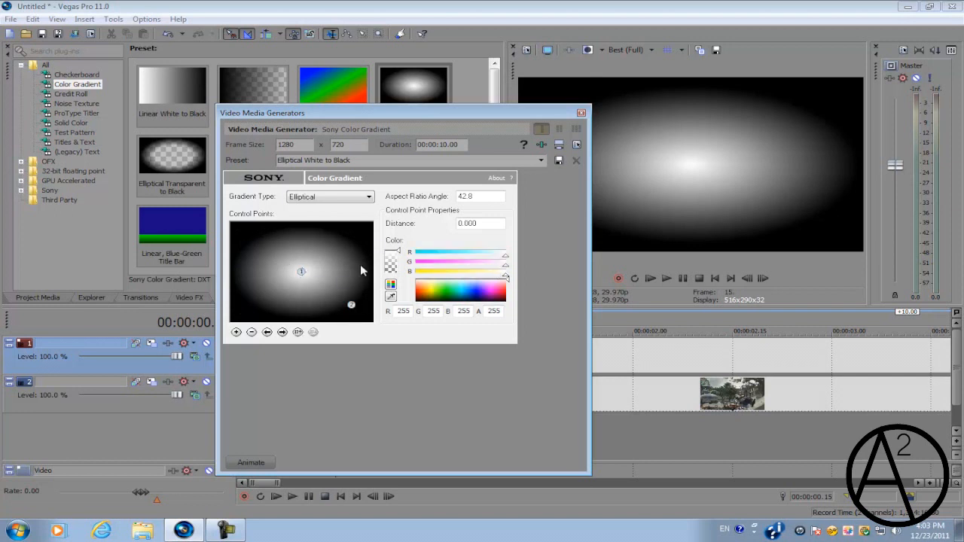
- Set the gradient centre colour to golden orange (R255 G185 B13)
click(351, 304)
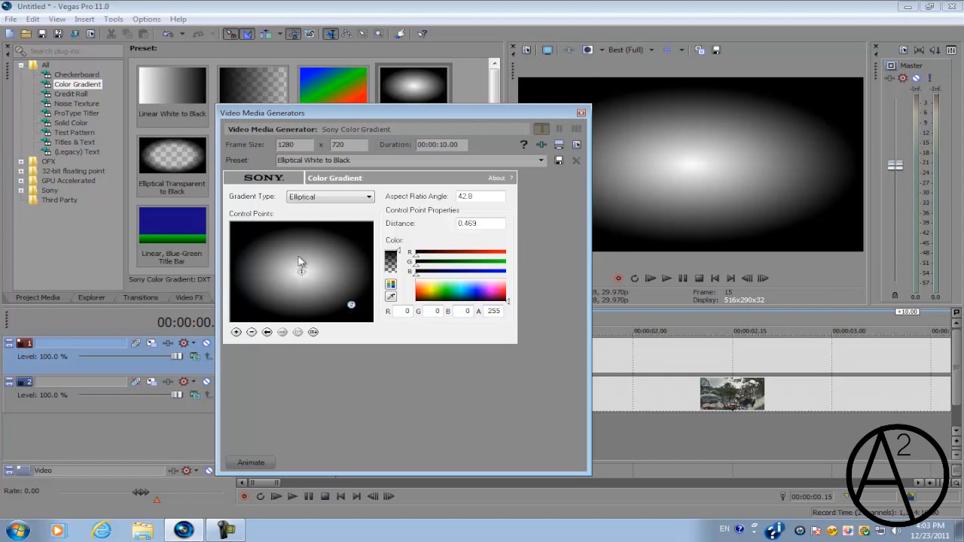
mouse_move(300, 270)
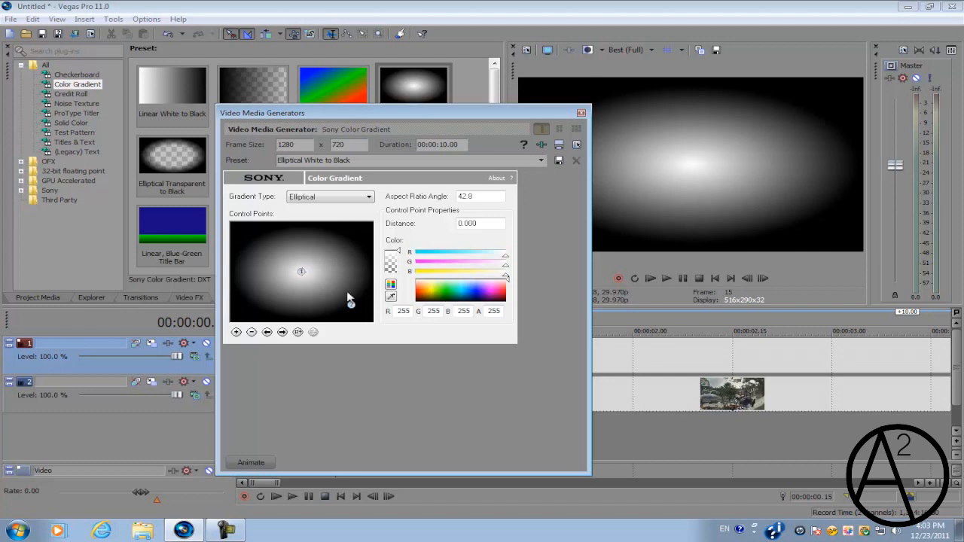
click(441, 292)
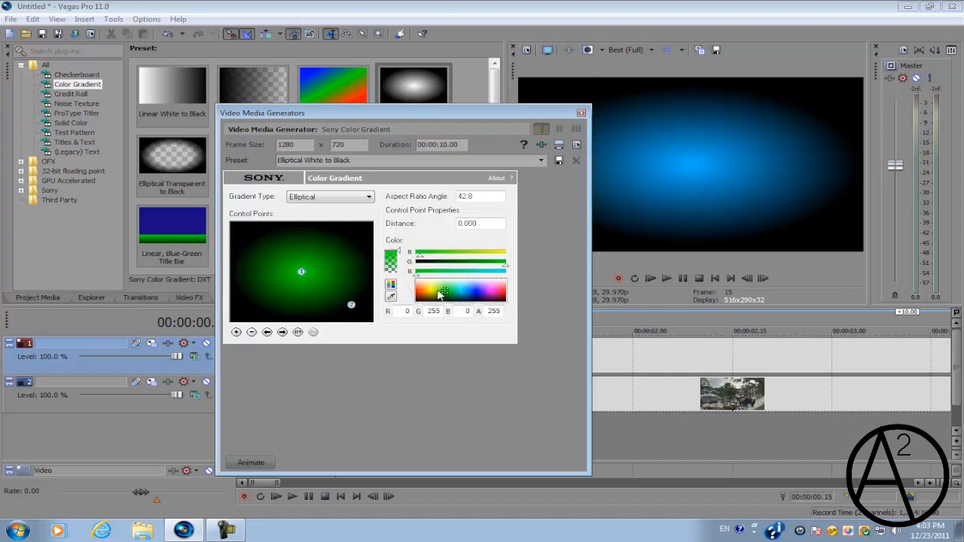
click(428, 290)
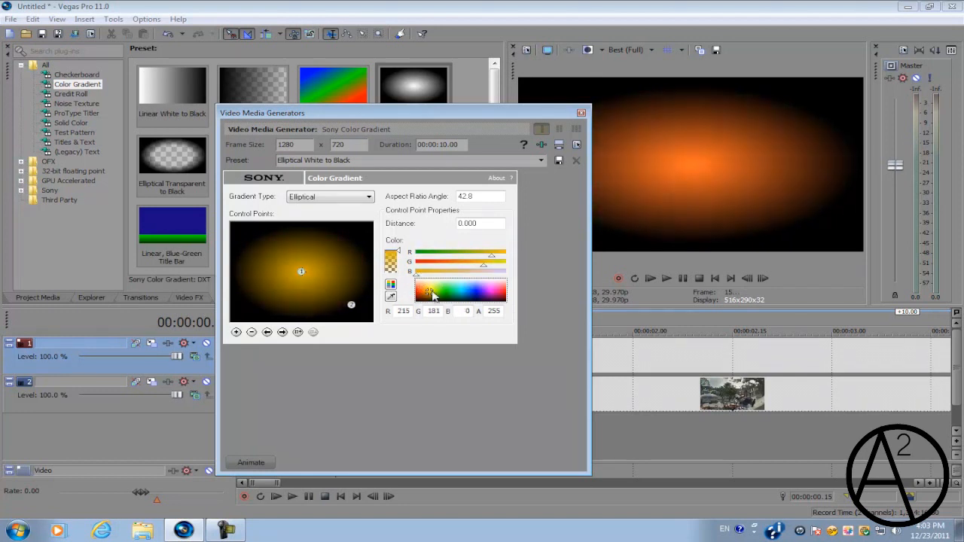
click(428, 290)
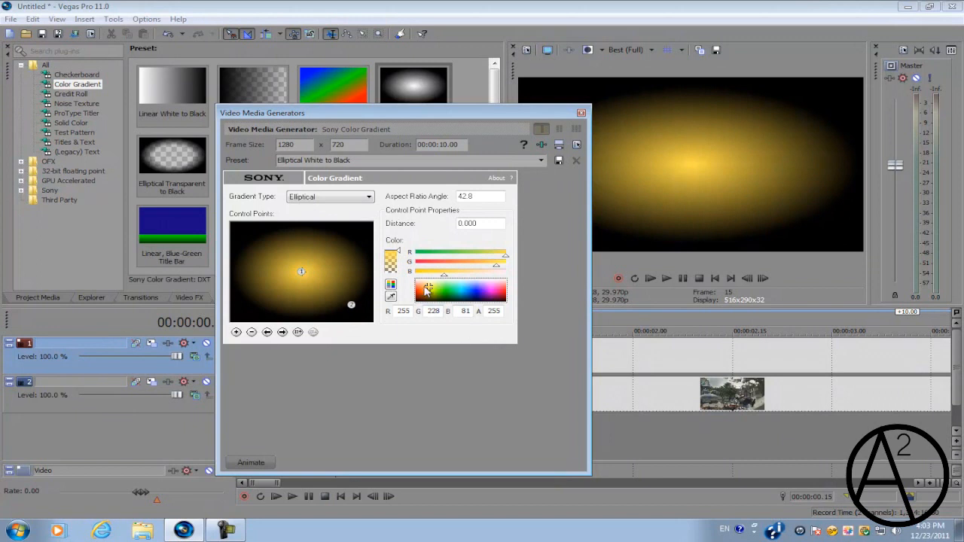
click(426, 296)
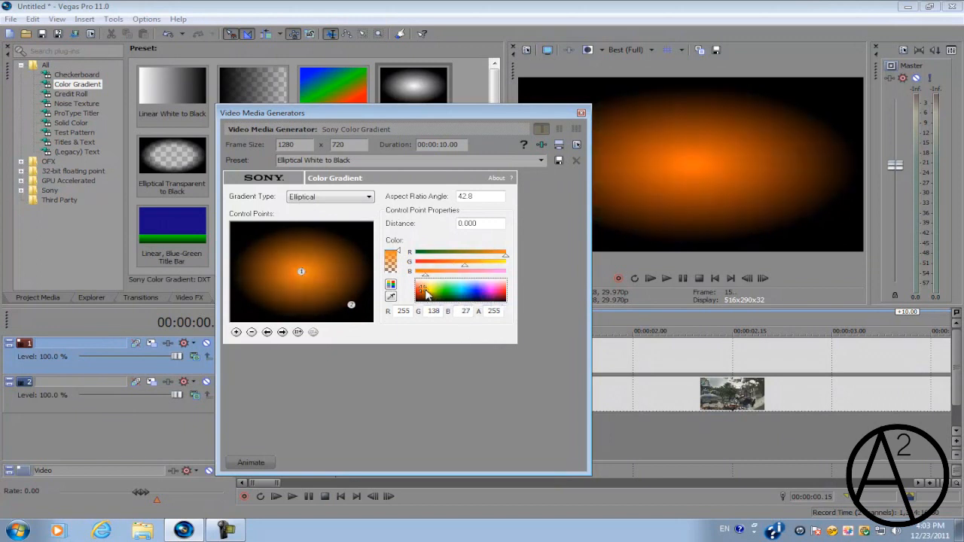
click(427, 293)
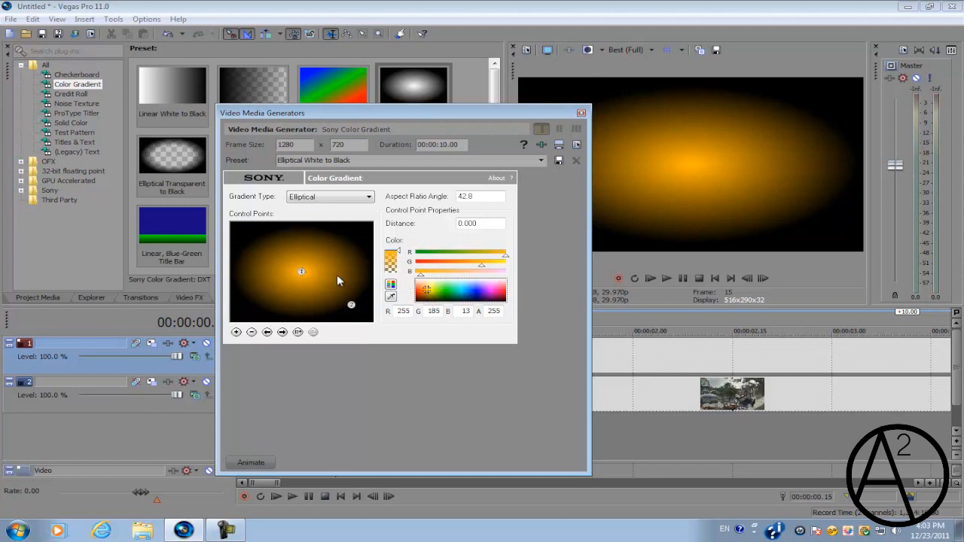
mouse_move(350, 306)
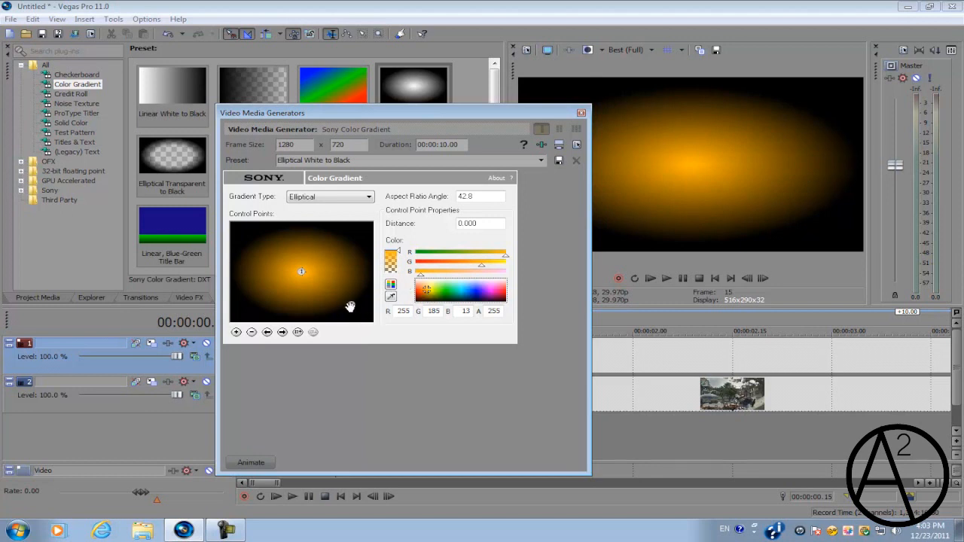
mouse_move(354, 306)
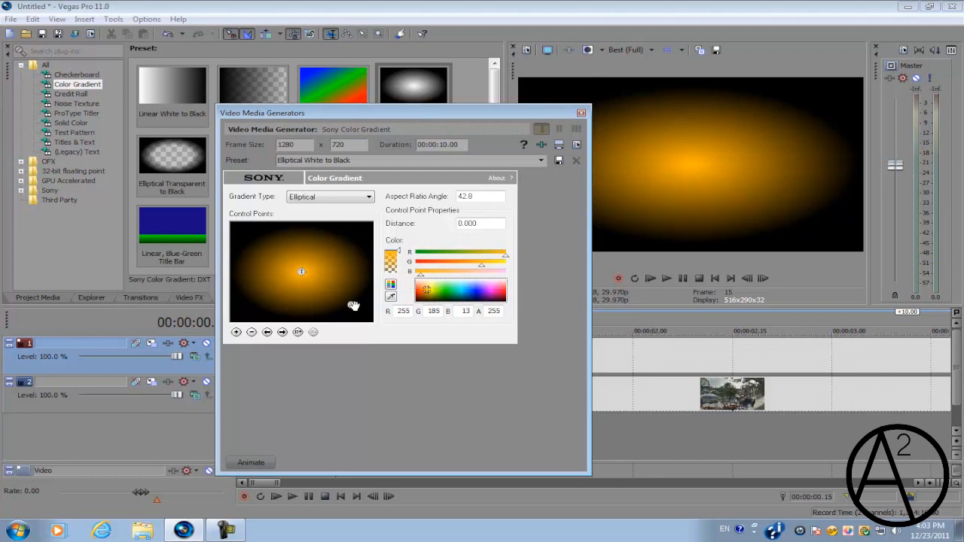
mouse_move(356, 303)
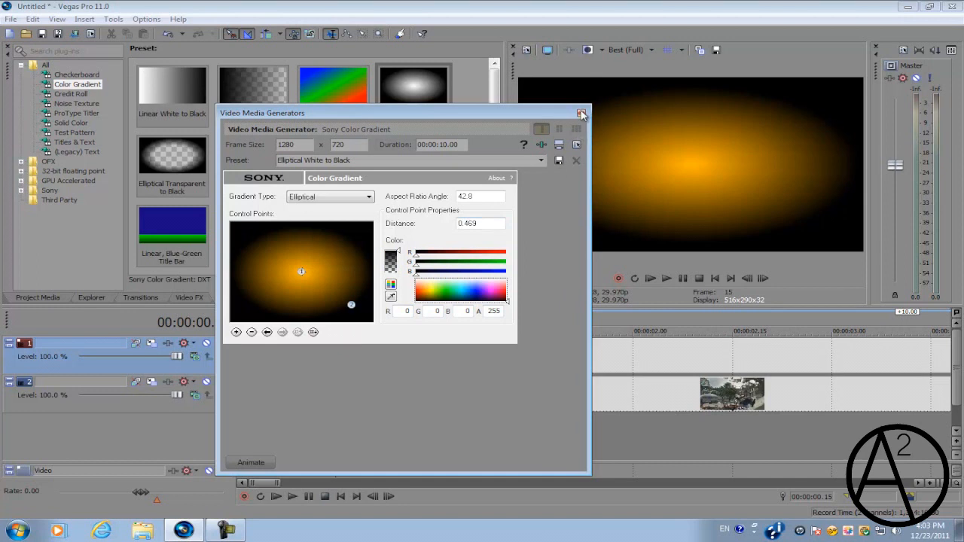
- Close the gradient generator and the Pan/Crop framing window
click(581, 113)
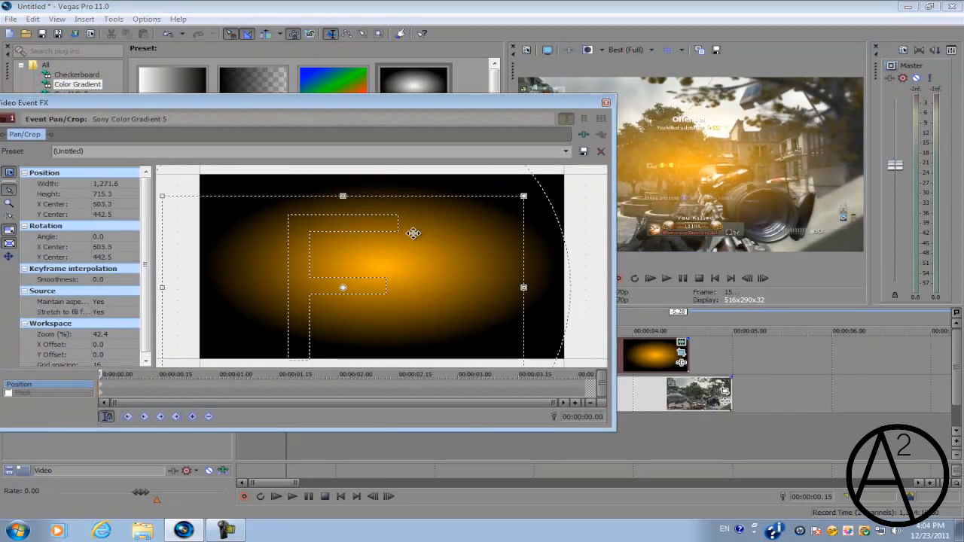
click(600, 151)
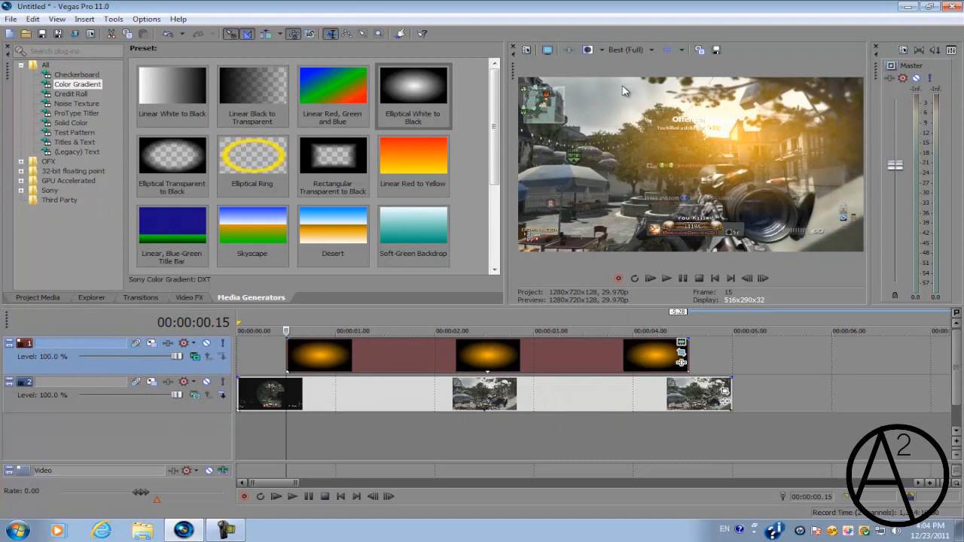
mouse_move(594, 82)
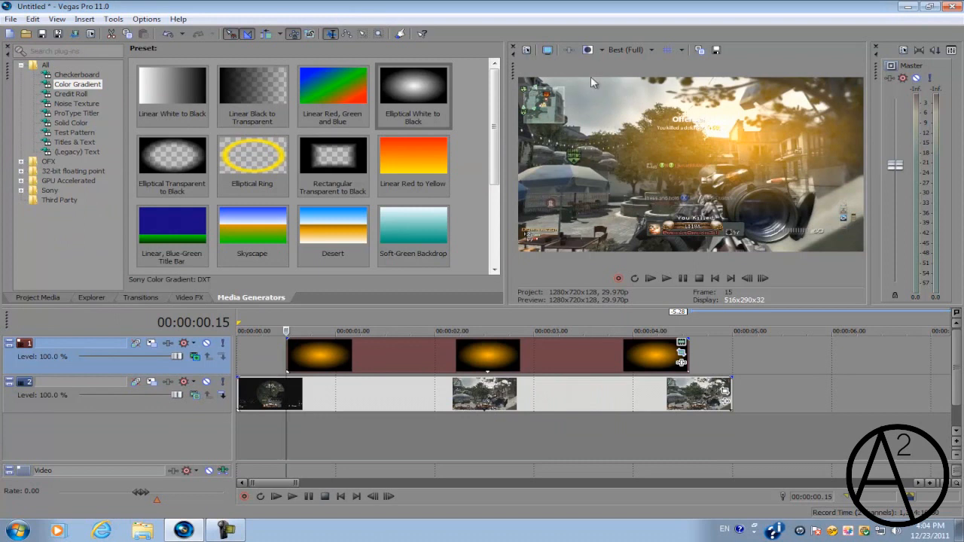
mouse_move(708, 226)
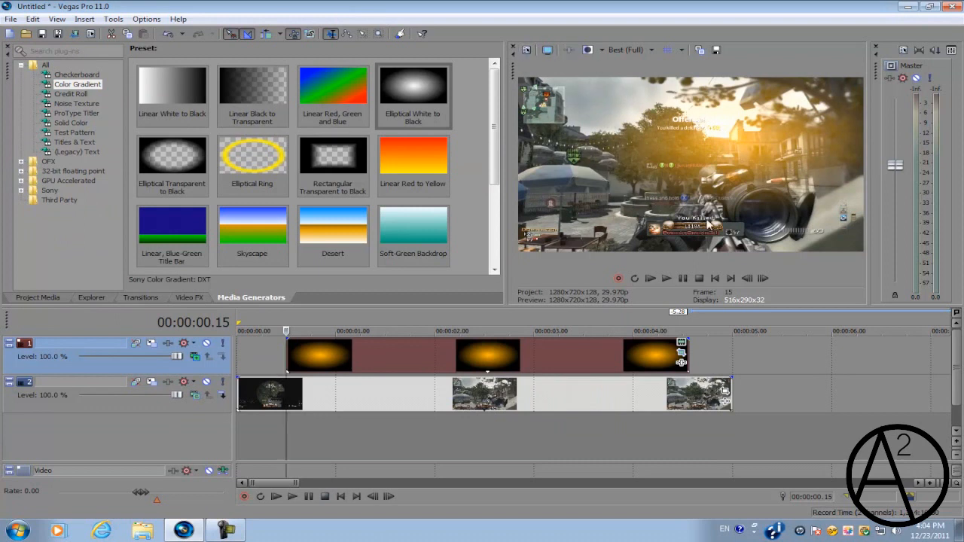
mouse_move(659, 105)
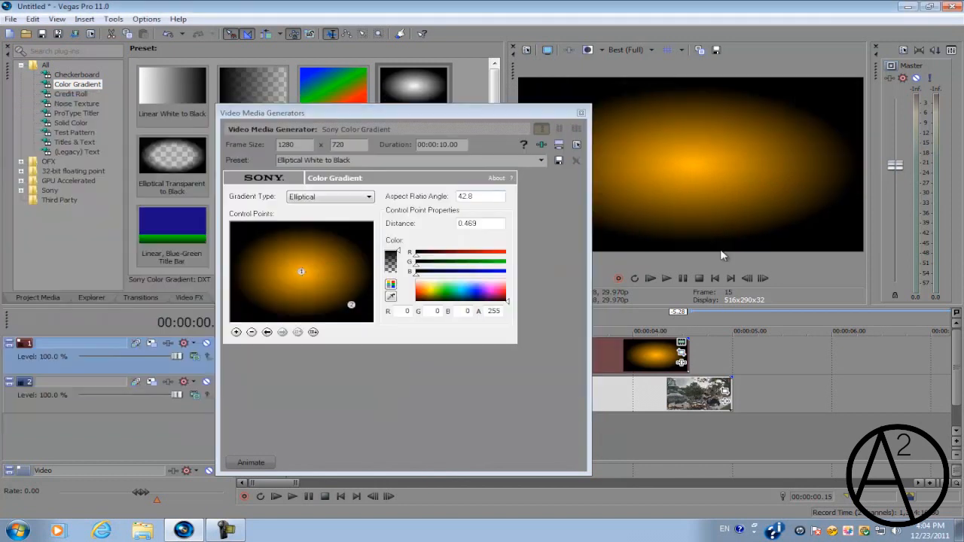
mouse_move(862, 199)
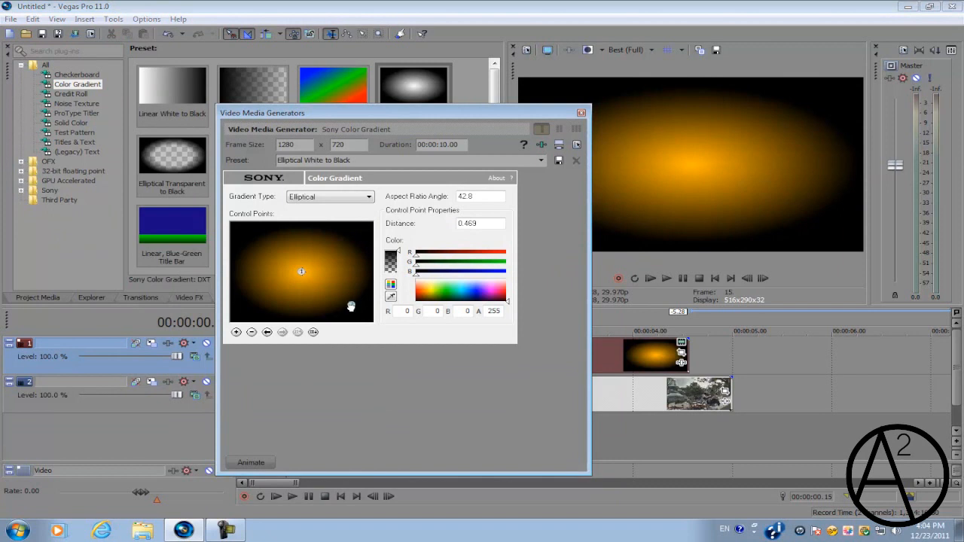
- Drag control point 2 to flatten the orange glow into a wider, thinner ellipse
drag(351, 306, 345, 294)
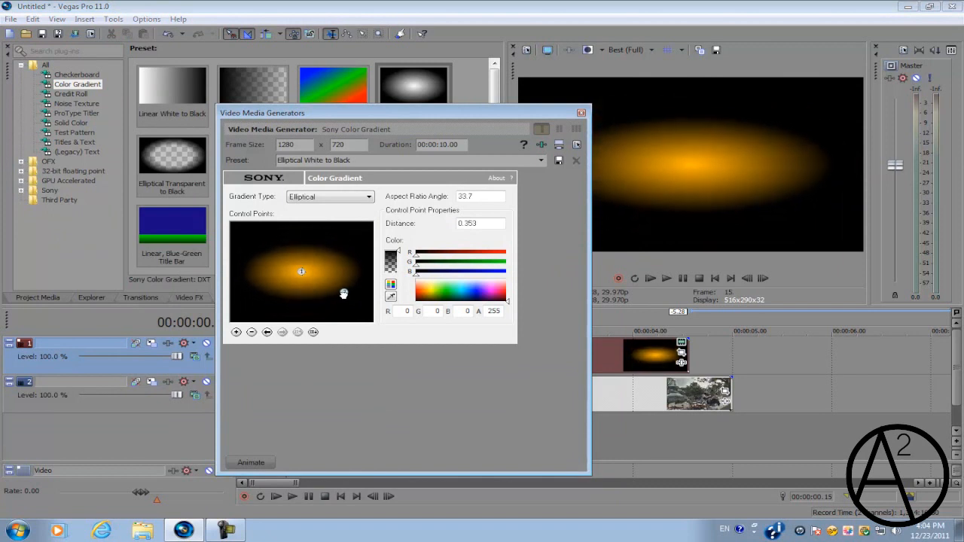
drag(343, 294, 346, 293)
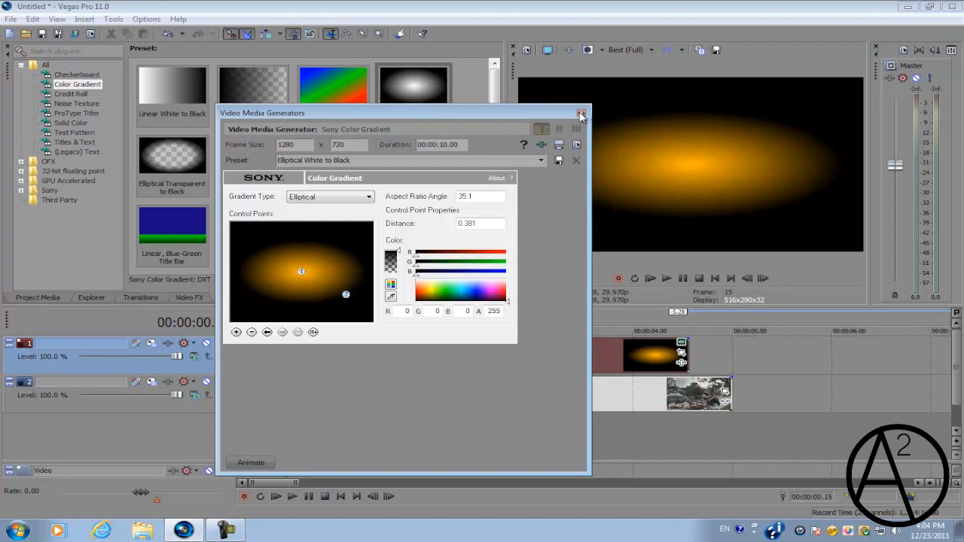
click(581, 113)
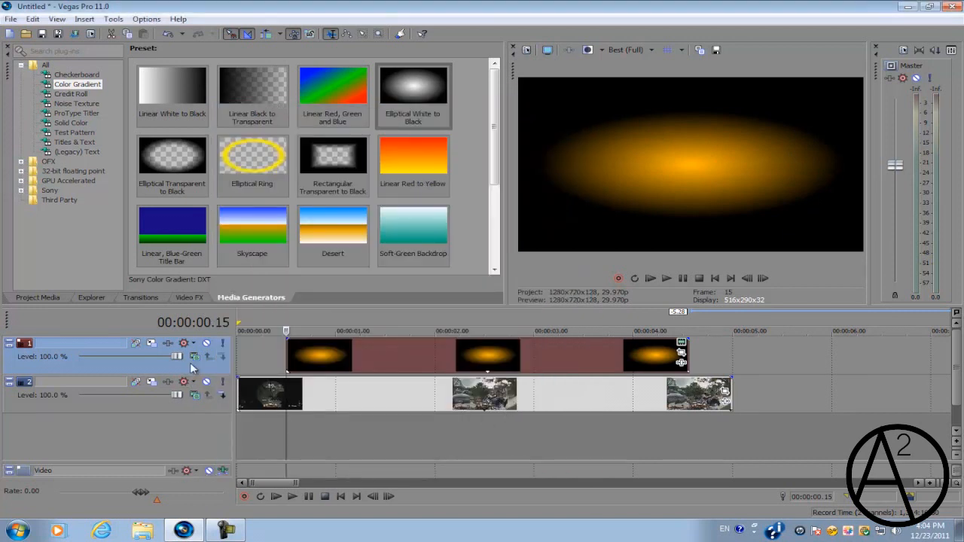
mouse_move(195, 357)
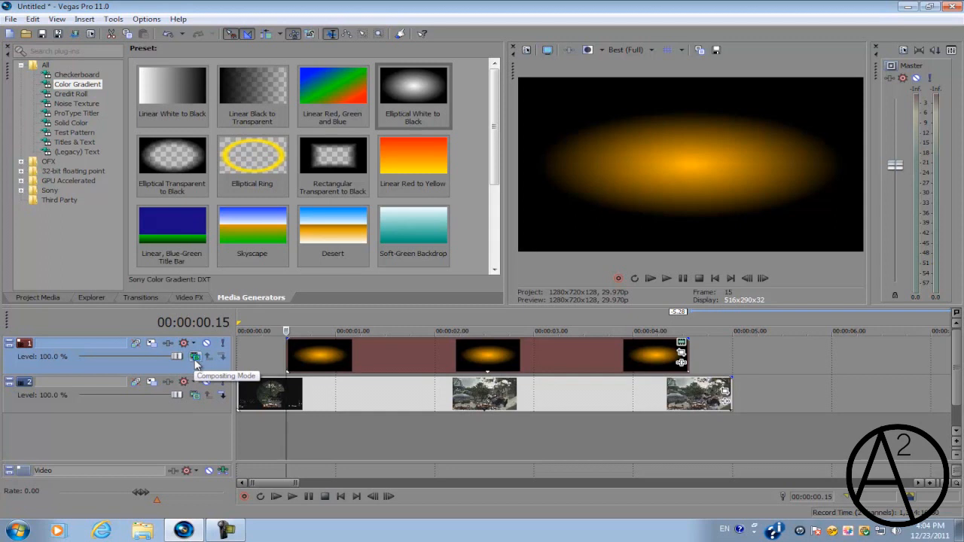
- Set the gradient track's compositing mode to Add
click(195, 357)
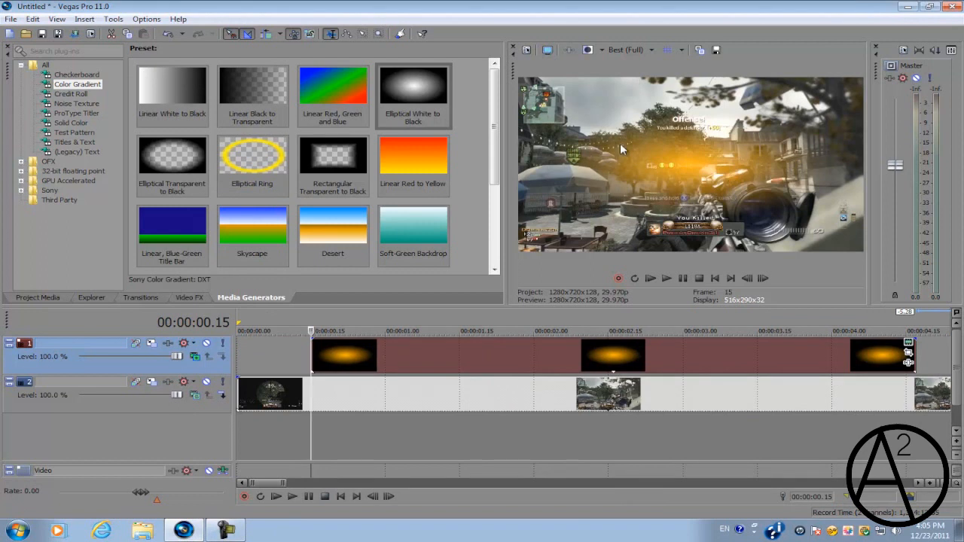
mouse_move(696, 155)
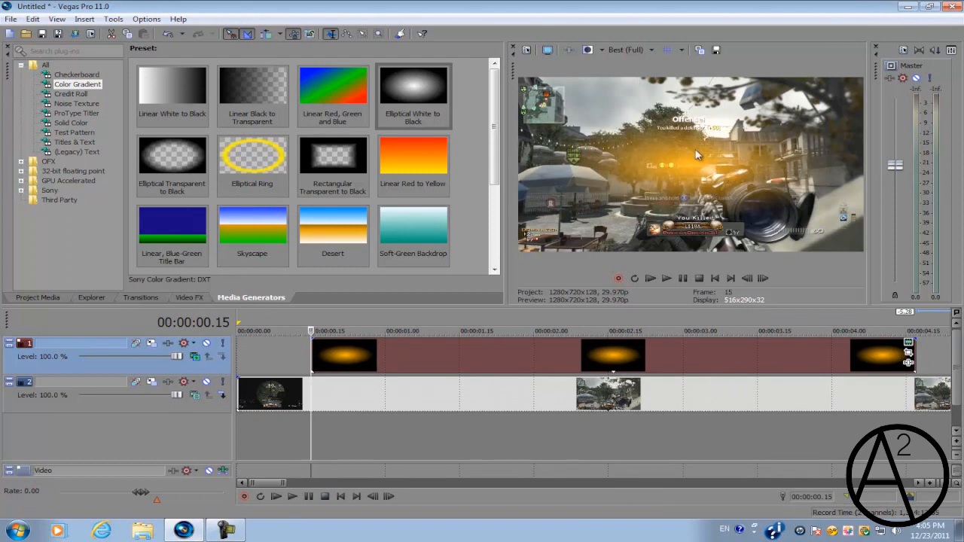
mouse_move(914, 367)
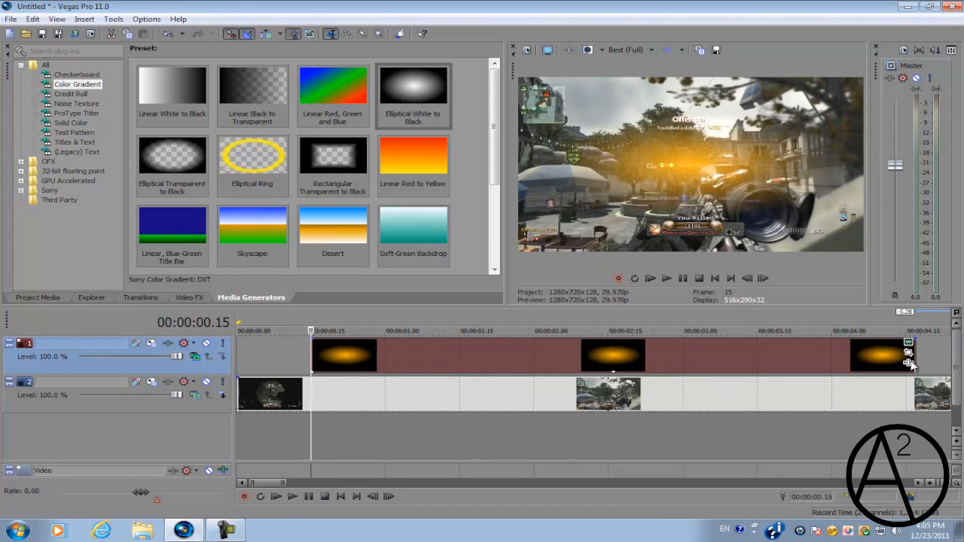
mouse_move(686, 188)
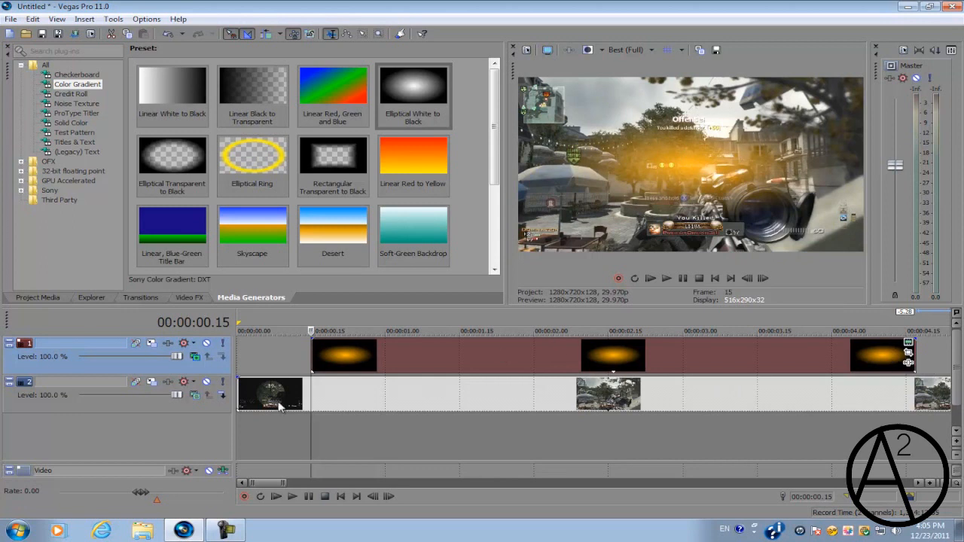
mouse_move(712, 295)
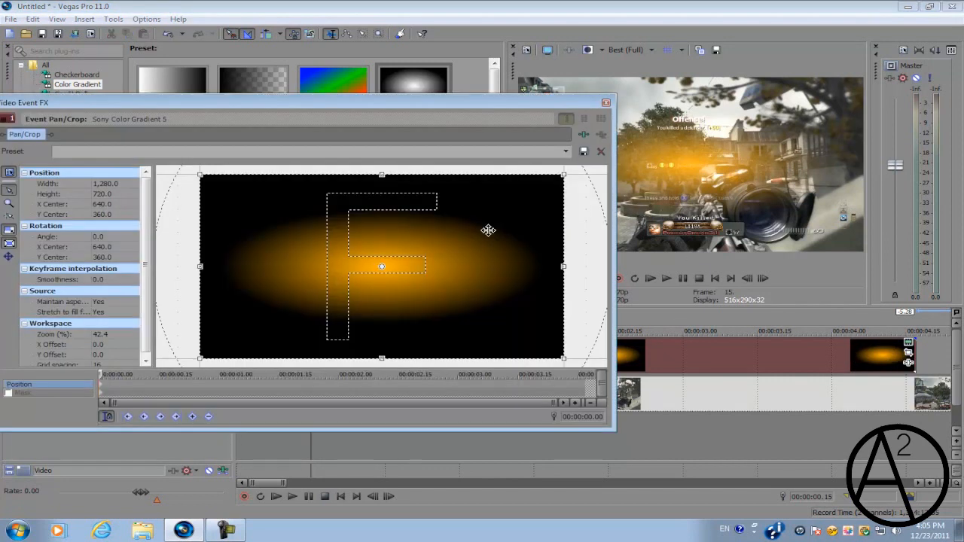
mouse_move(426, 241)
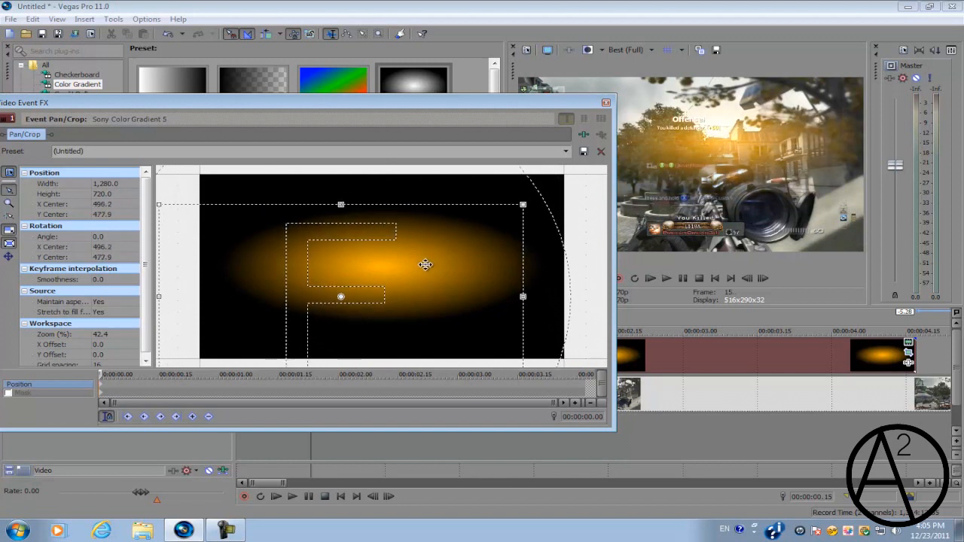
- Move the Pan/Crop frame up toward the sky and shrink it to enlarge the light
drag(426, 265, 419, 275)
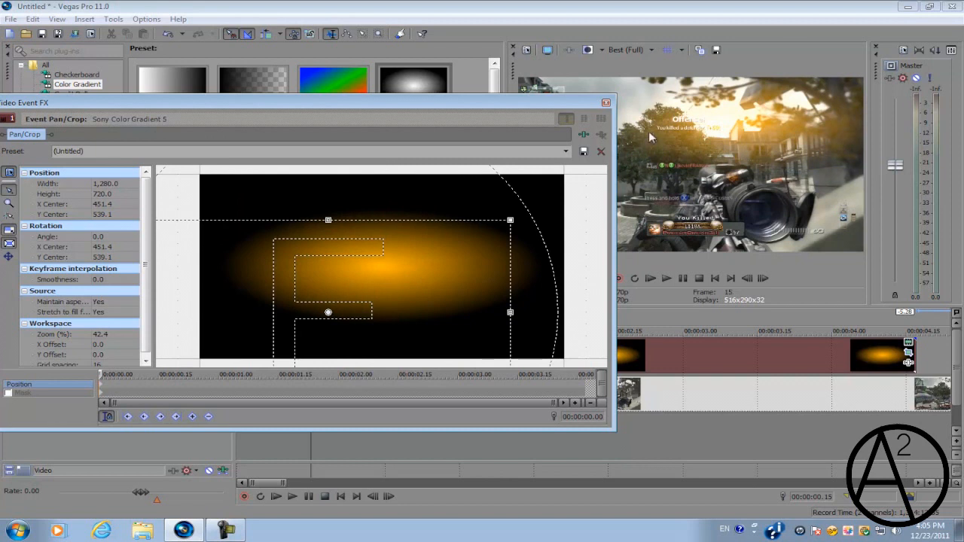
mouse_move(697, 151)
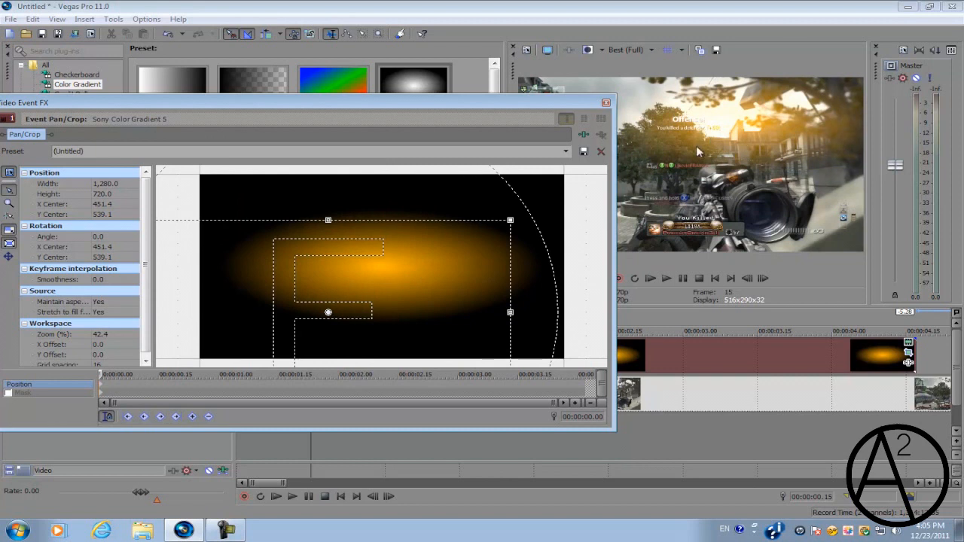
mouse_move(744, 120)
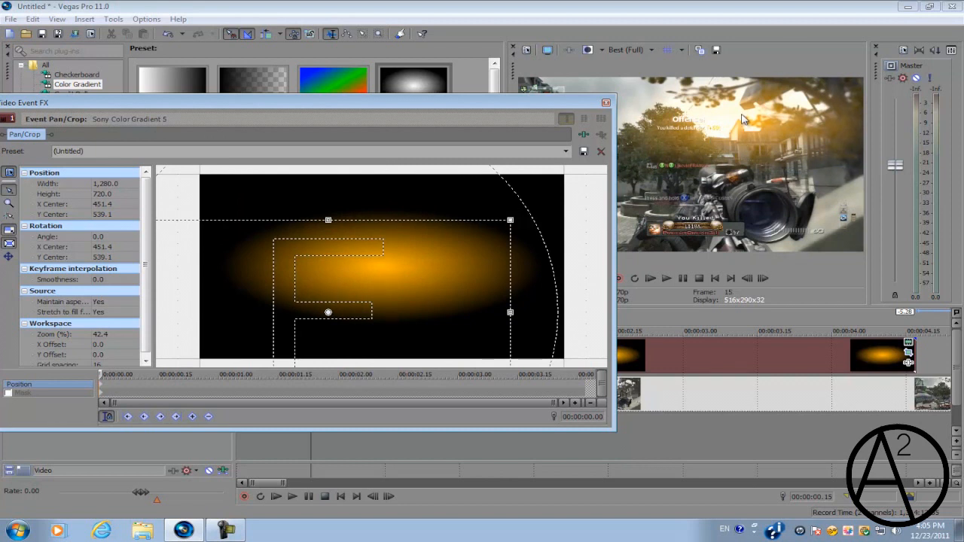
mouse_move(739, 107)
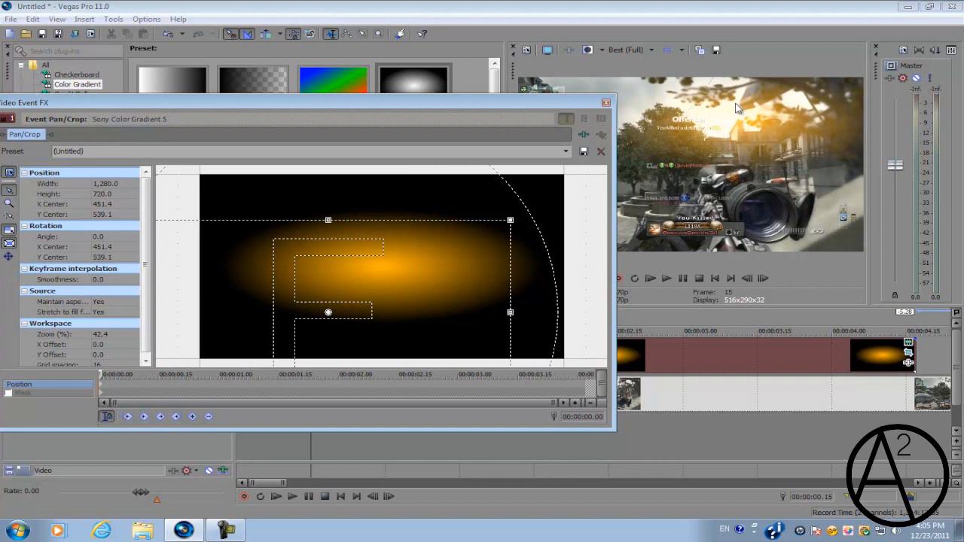
mouse_move(511, 226)
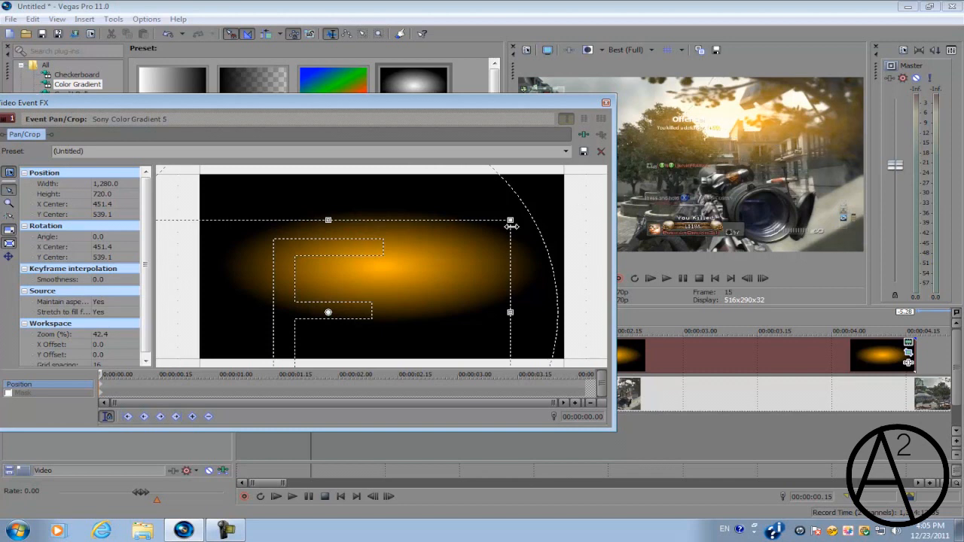
drag(510, 225, 489, 231)
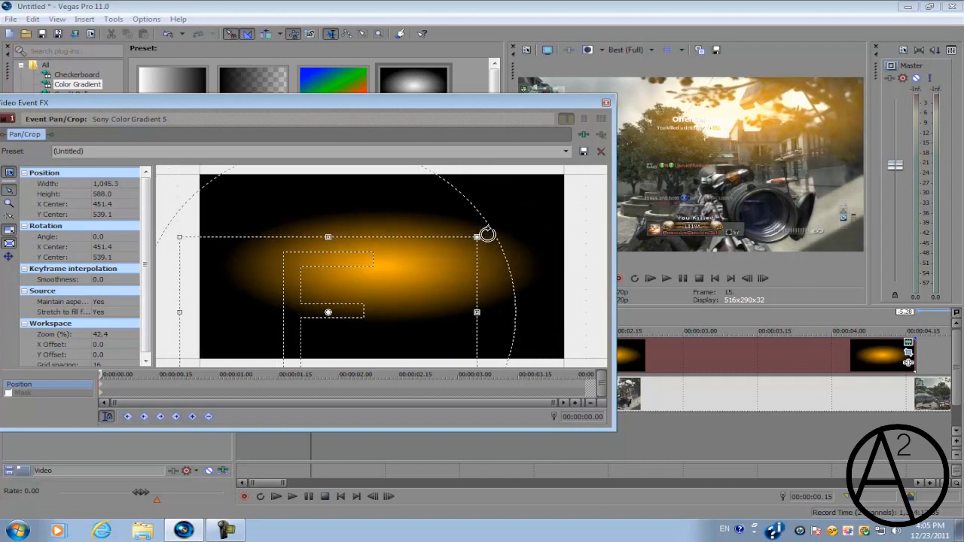
drag(486, 235, 384, 260)
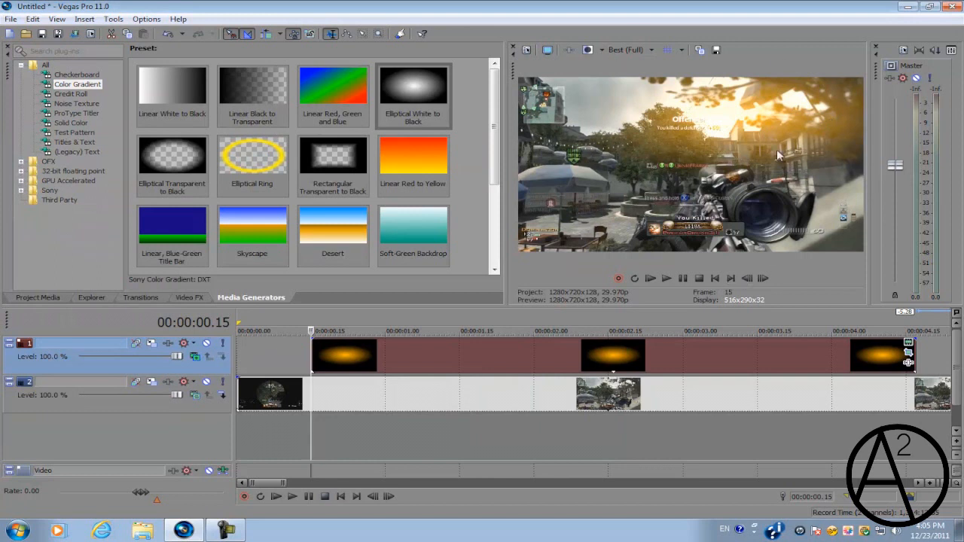
mouse_move(633, 215)
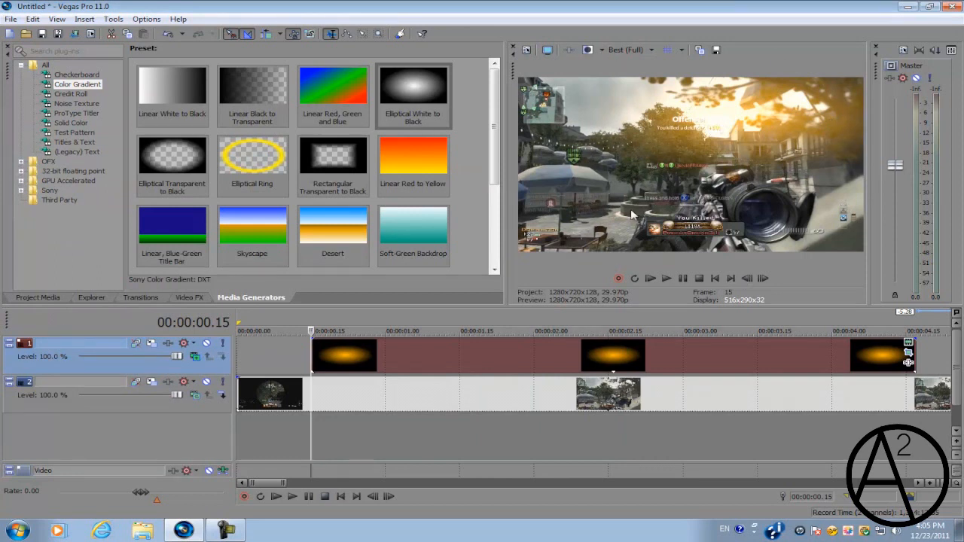
- Select the Default Glow preset from the Video FX list
click(188, 297)
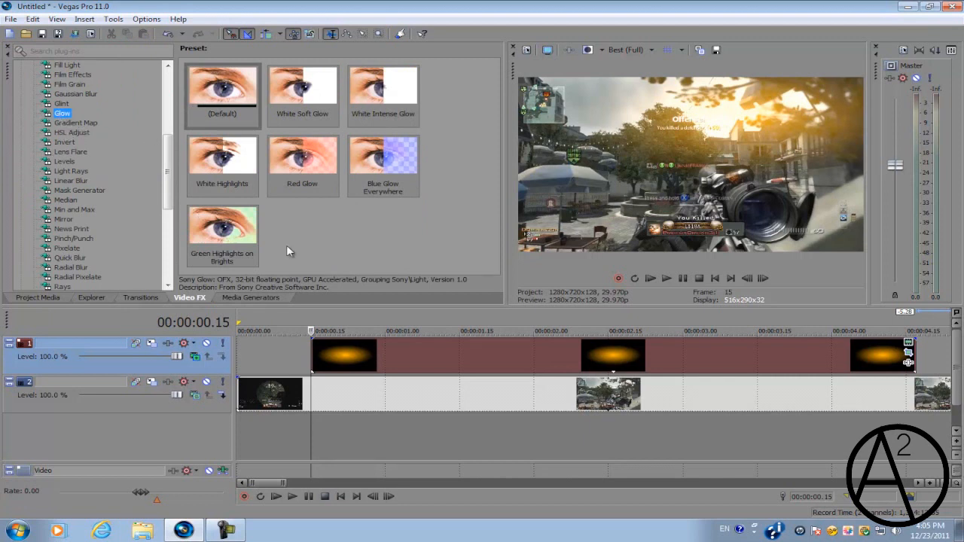
click(221, 90)
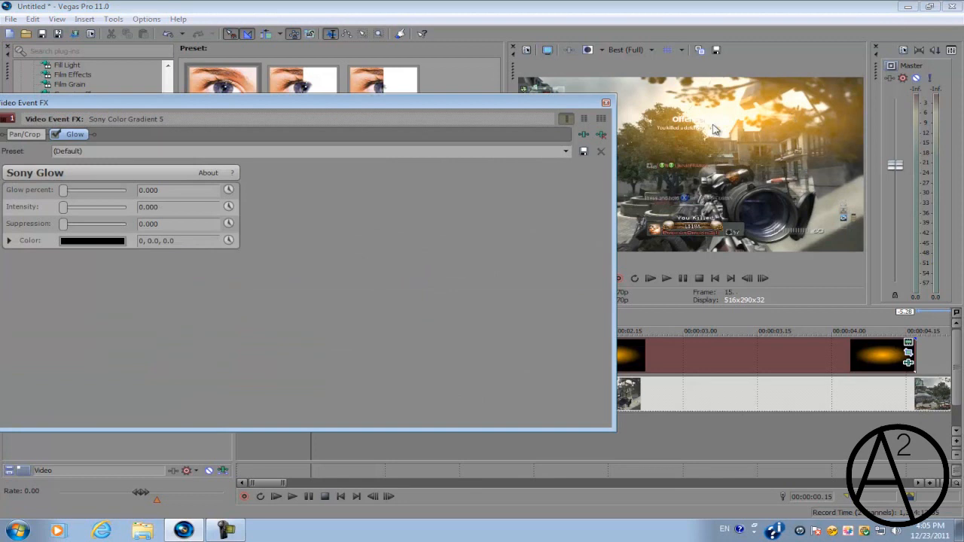
mouse_move(40, 248)
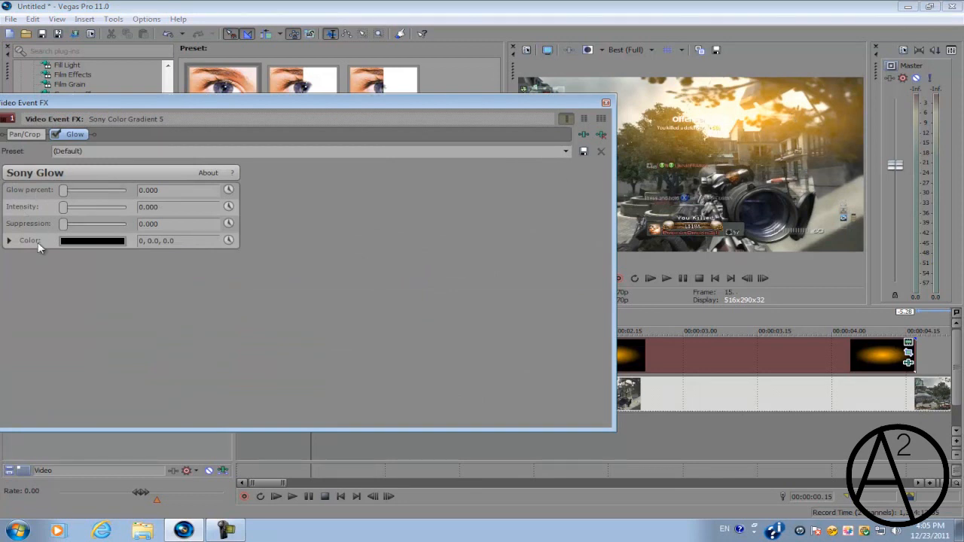
- Expand the Sony Glow colour options to set a golden orange glow
click(10, 240)
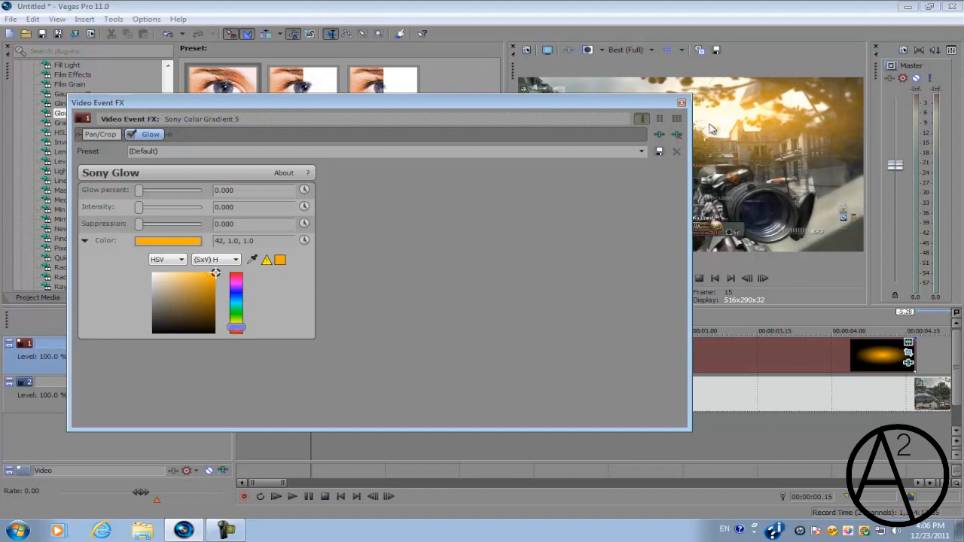
mouse_move(11, 263)
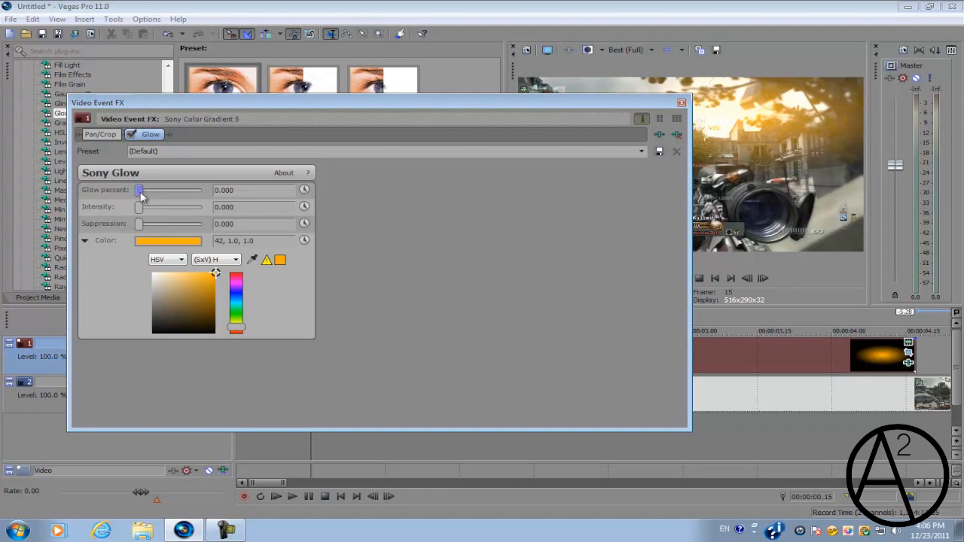
- Drag the glow percent slider to 0.600 and intensity to 3.158
drag(138, 190, 158, 190)
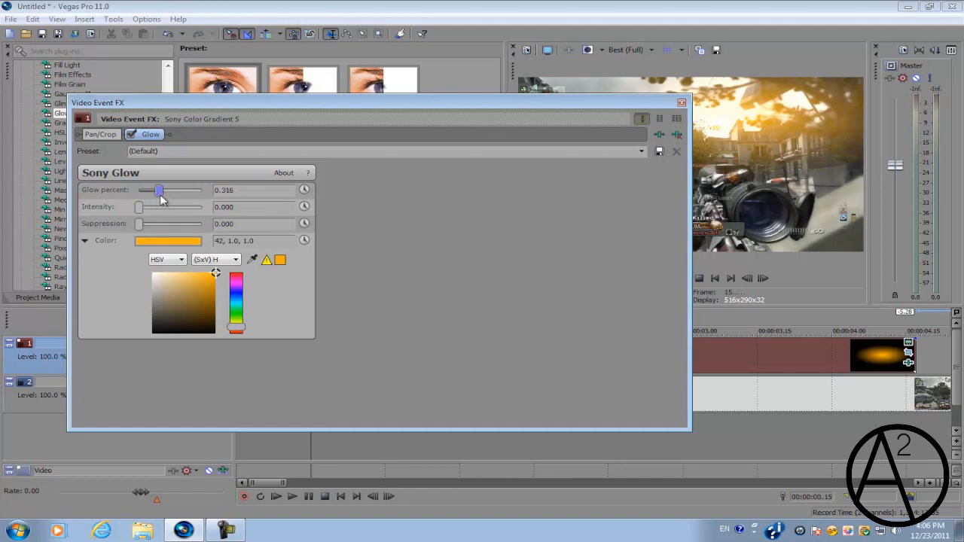
drag(158, 190, 179, 190)
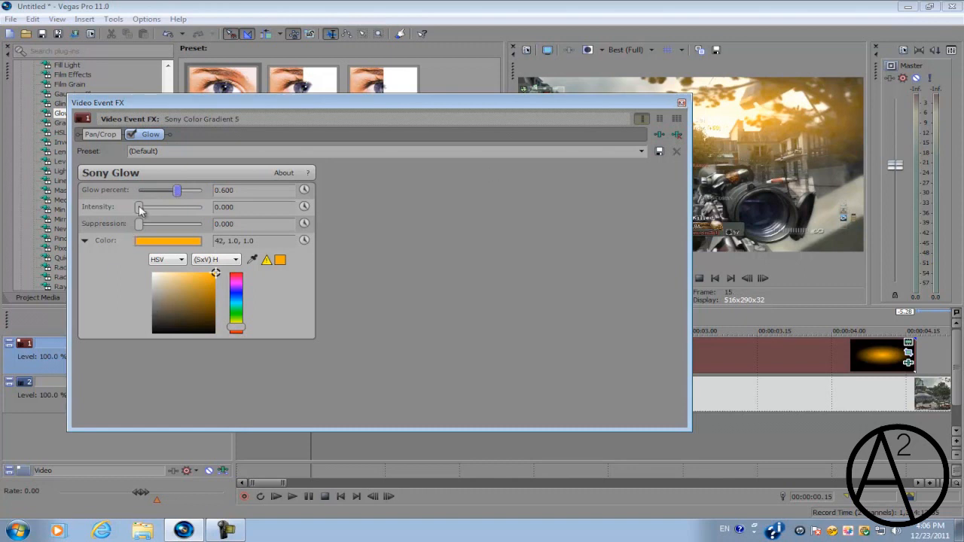
drag(139, 207, 159, 207)
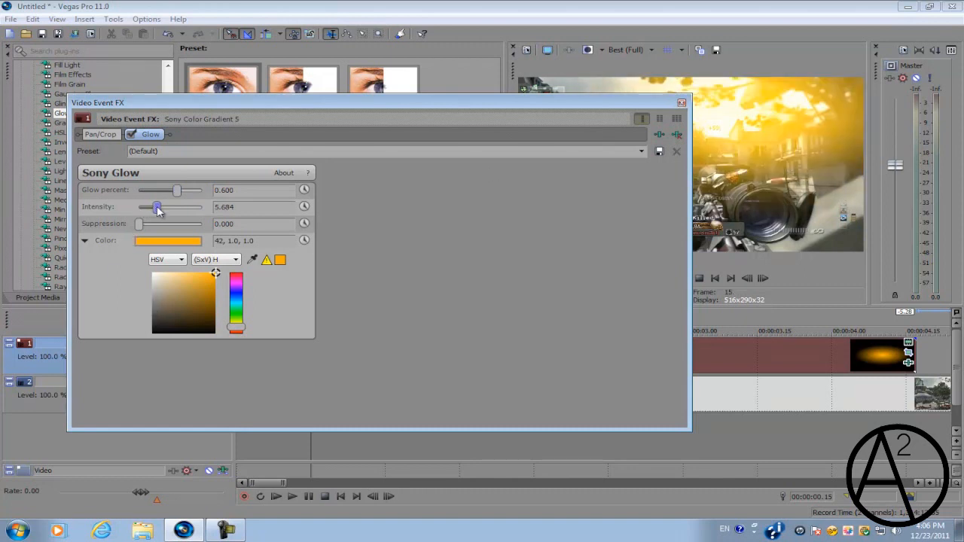
drag(156, 208, 148, 207)
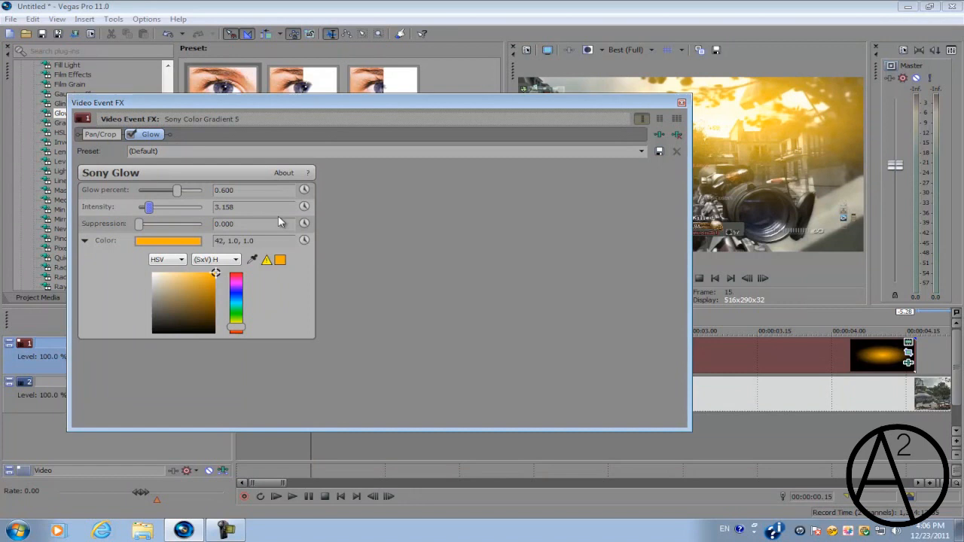
- Adjust the glow suppression slider, settling at 0.179
drag(139, 224, 141, 224)
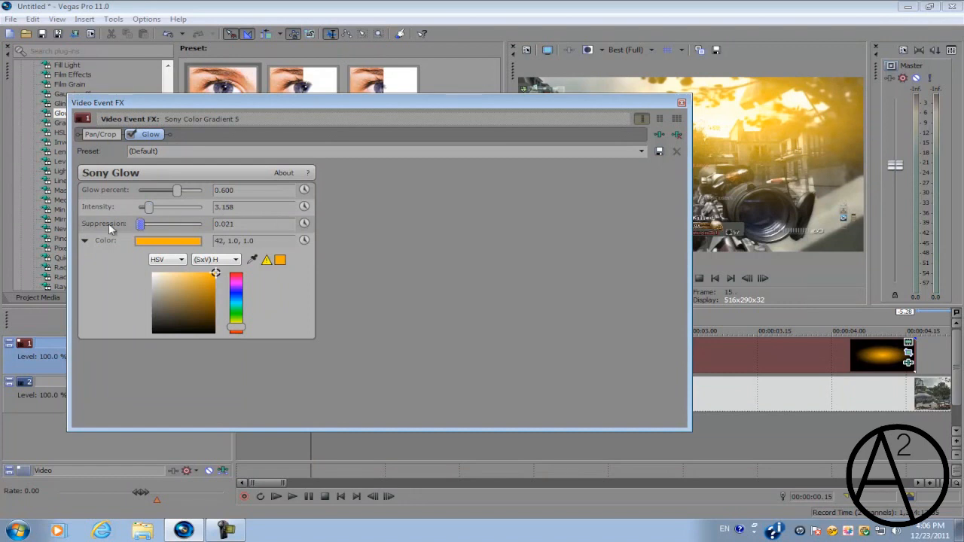
drag(139, 224, 154, 225)
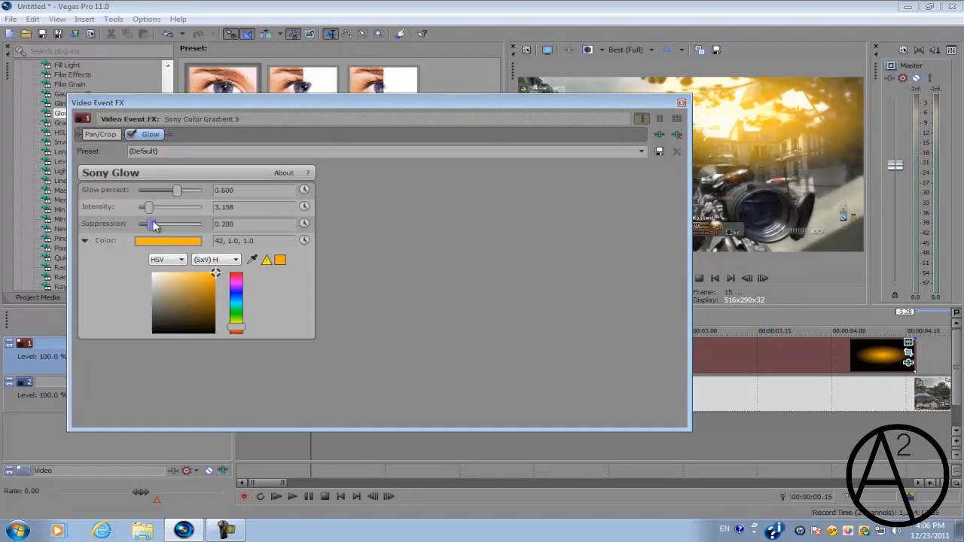
drag(153, 226, 148, 226)
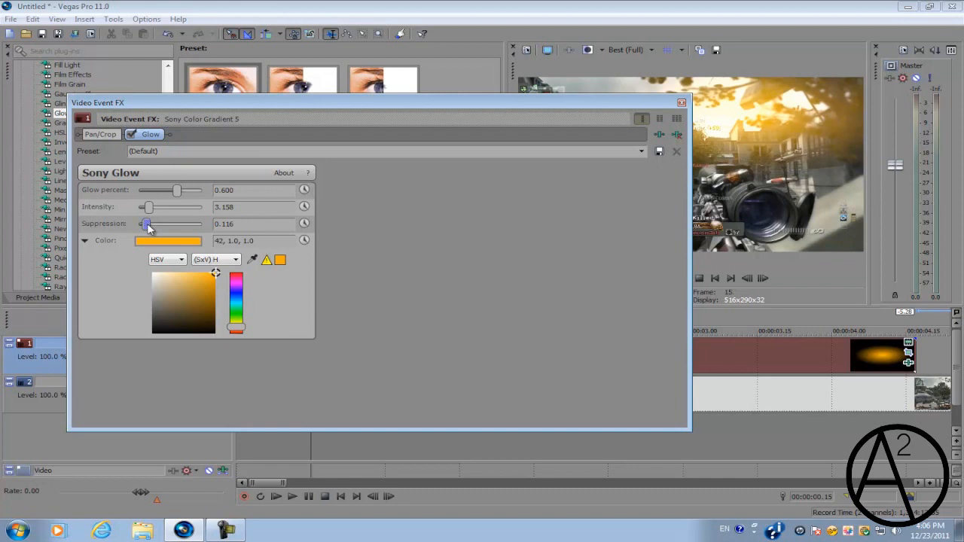
drag(146, 225, 152, 225)
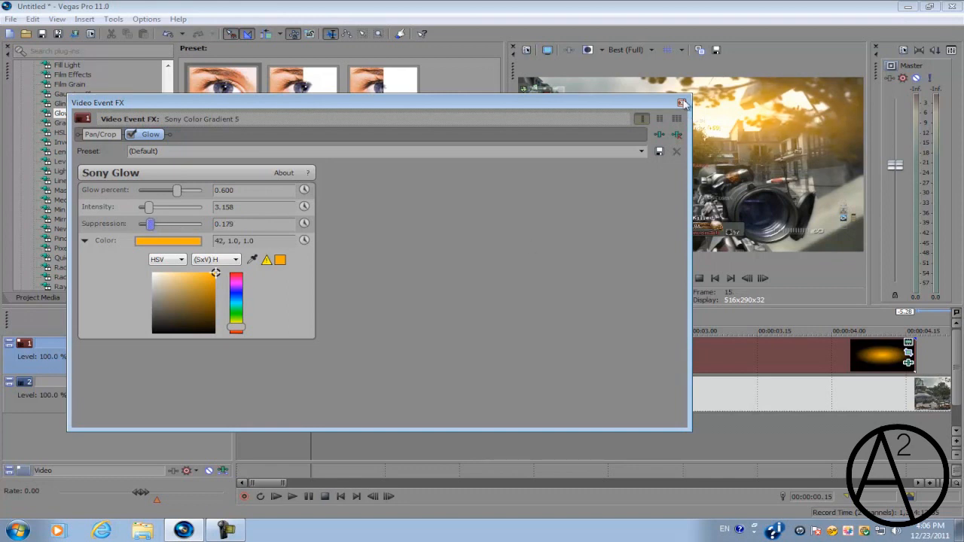
- Close the Video Event FX window to view the glowing orange gradient preview on the timeline
click(682, 102)
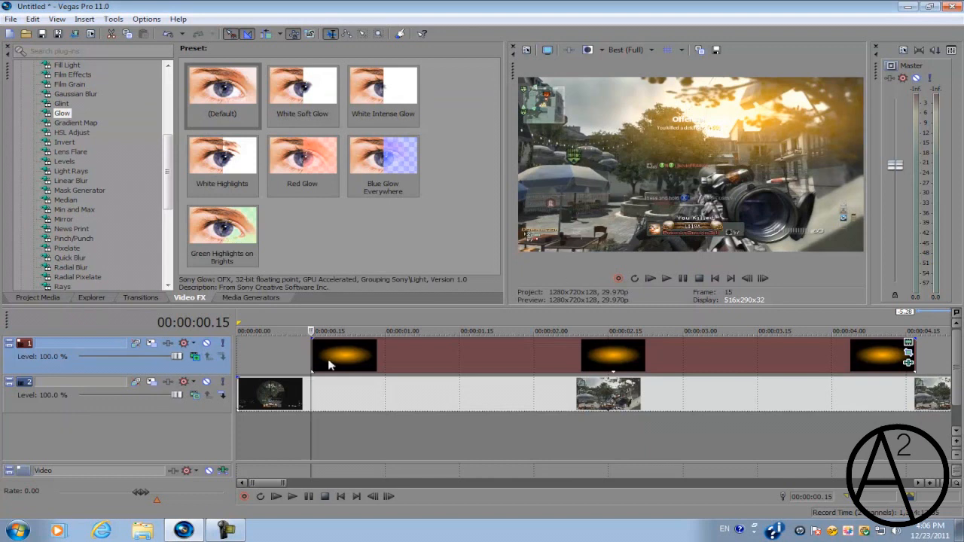
mouse_move(693, 118)
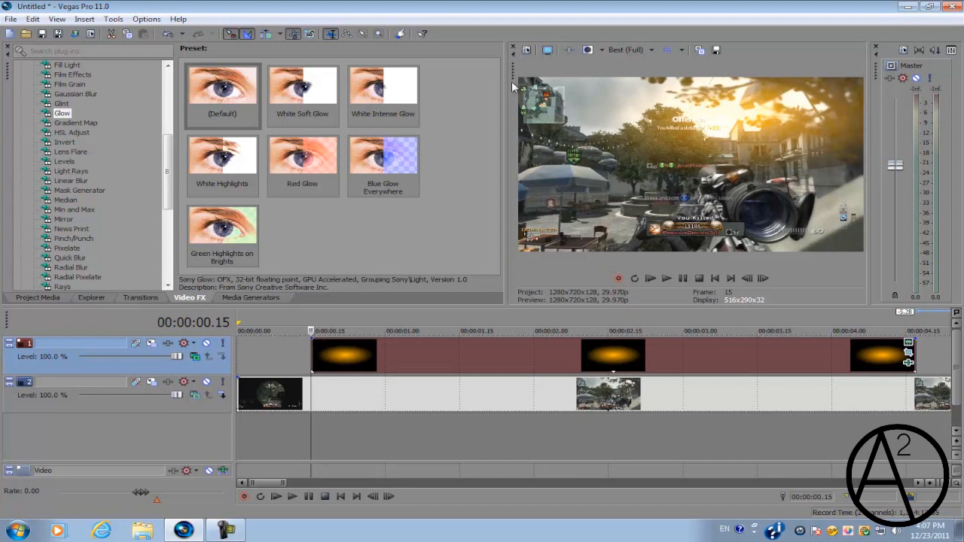
mouse_move(759, 84)
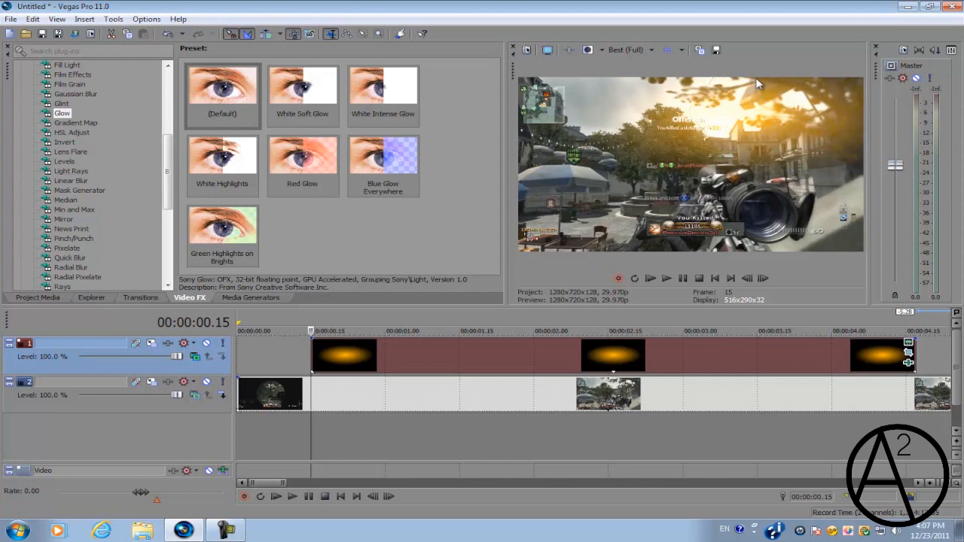
mouse_move(717, 149)
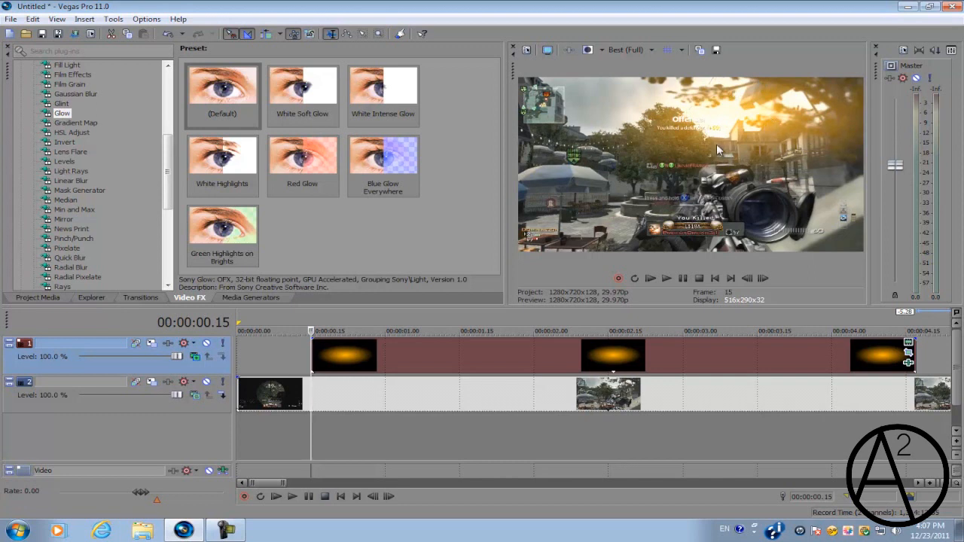
mouse_move(505, 250)
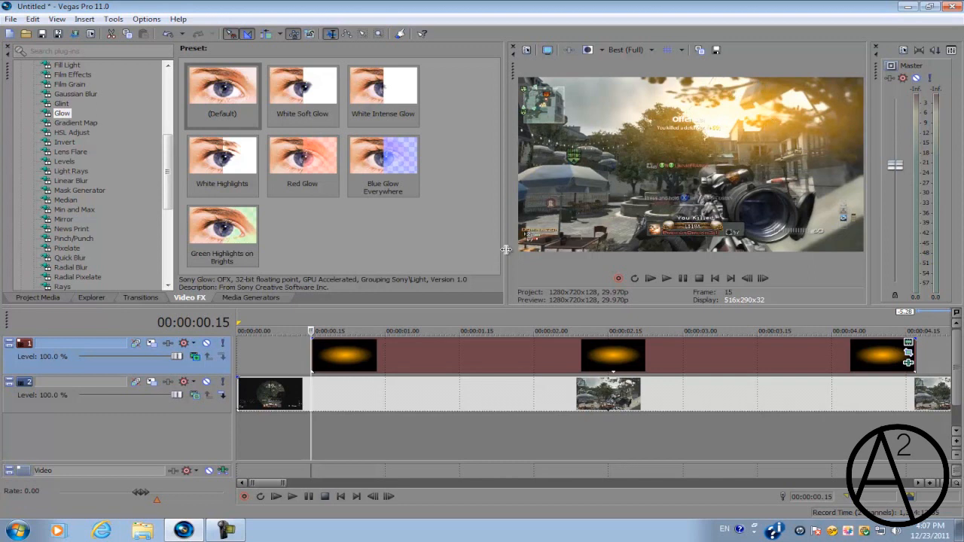